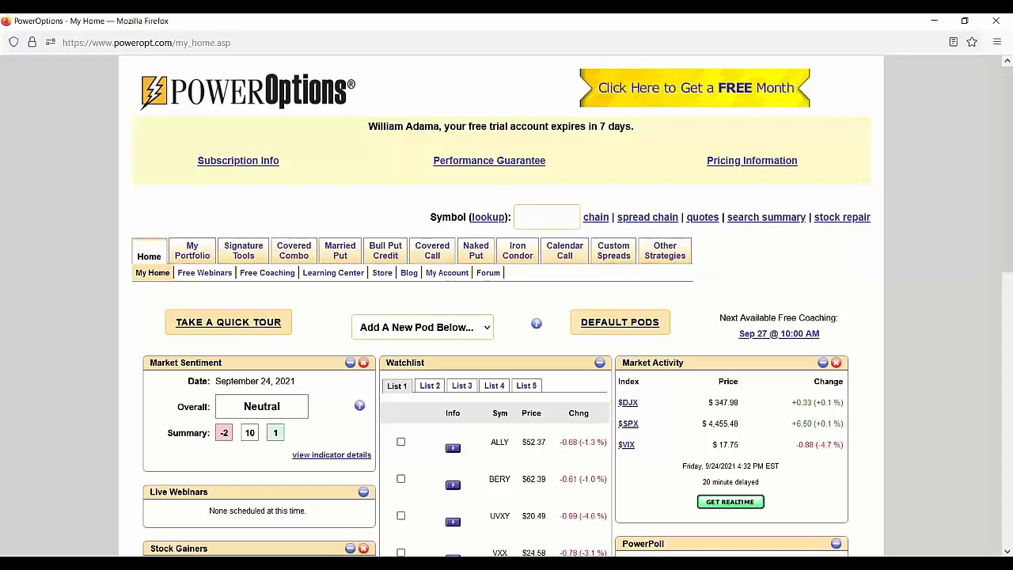
# - Open the Married Put Home page with its tools and learning center articles
pyautogui.click(339, 250)
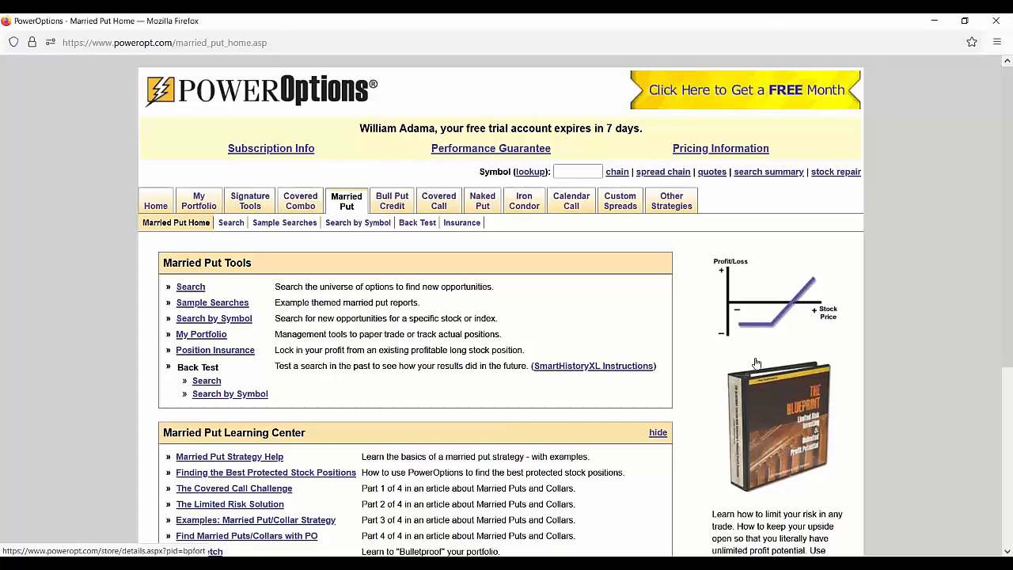
pyautogui.moveTo(366, 207)
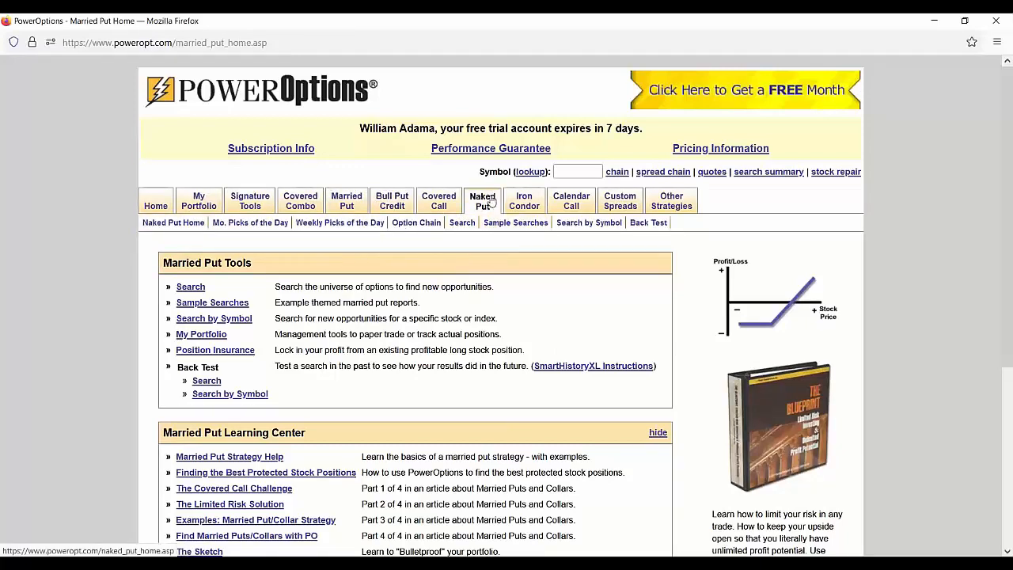
# - Load BERY in the Custom Spread Builder and add the October 15 2021 60.00 put as Sell
pyautogui.click(482, 200)
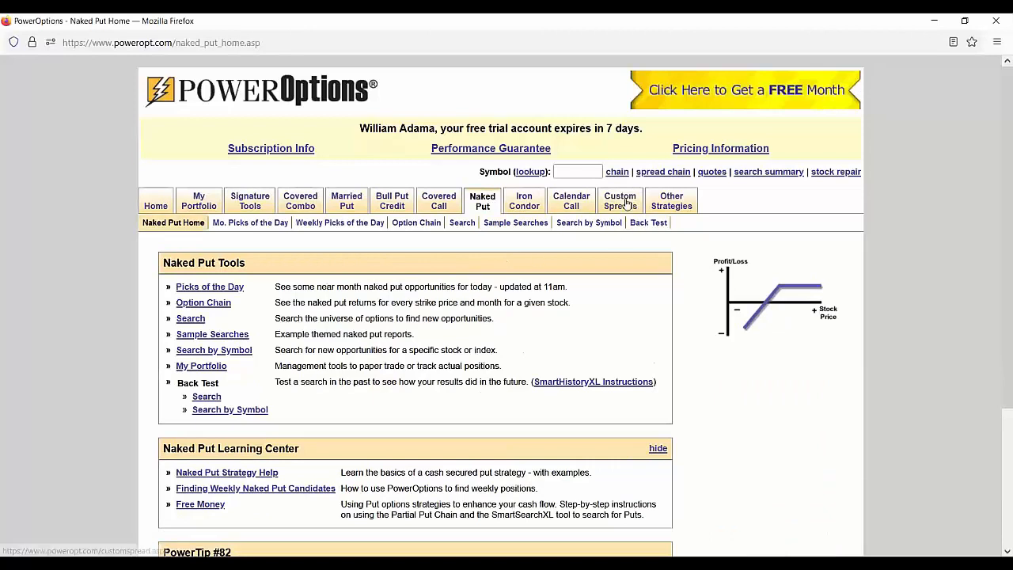
pyautogui.click(619, 200)
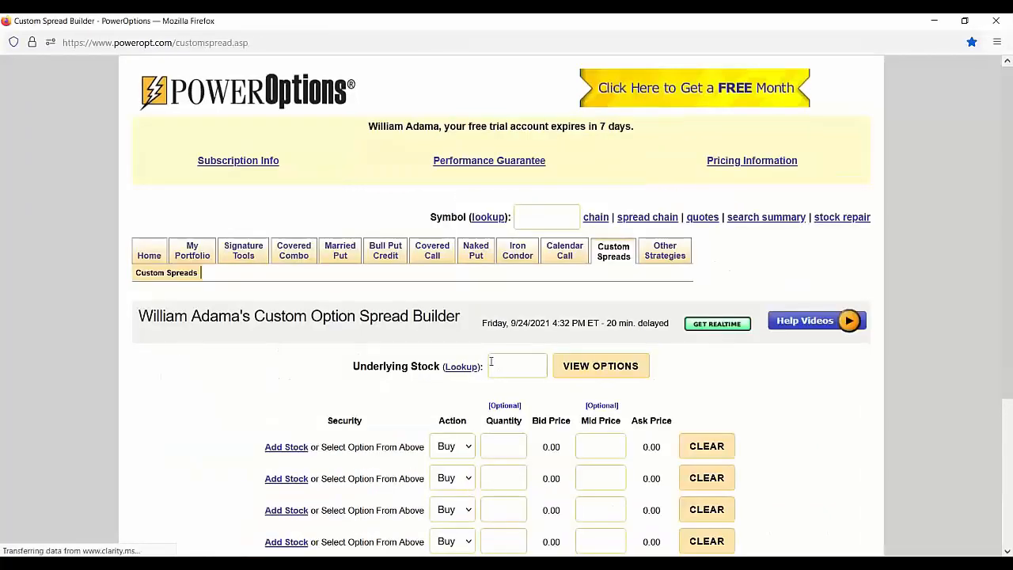
pyautogui.click(517, 366)
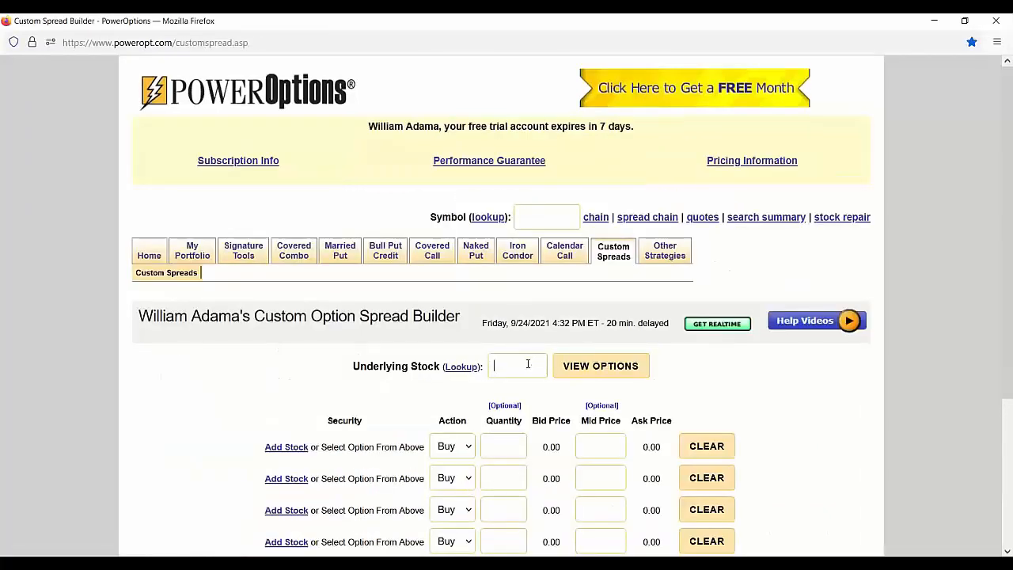
pyautogui.click(600, 366)
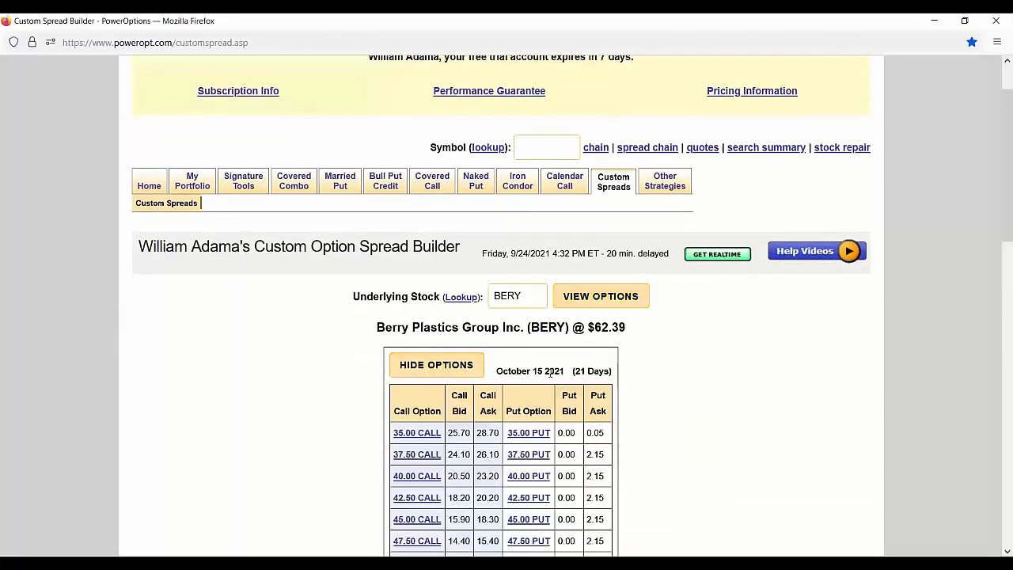
pyautogui.scroll(-3)
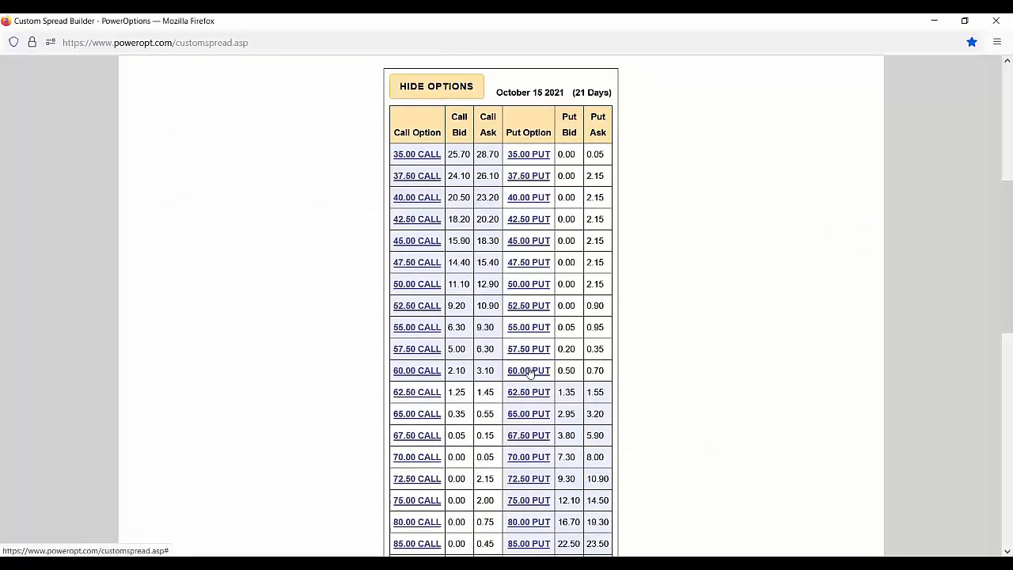
pyautogui.click(528, 370)
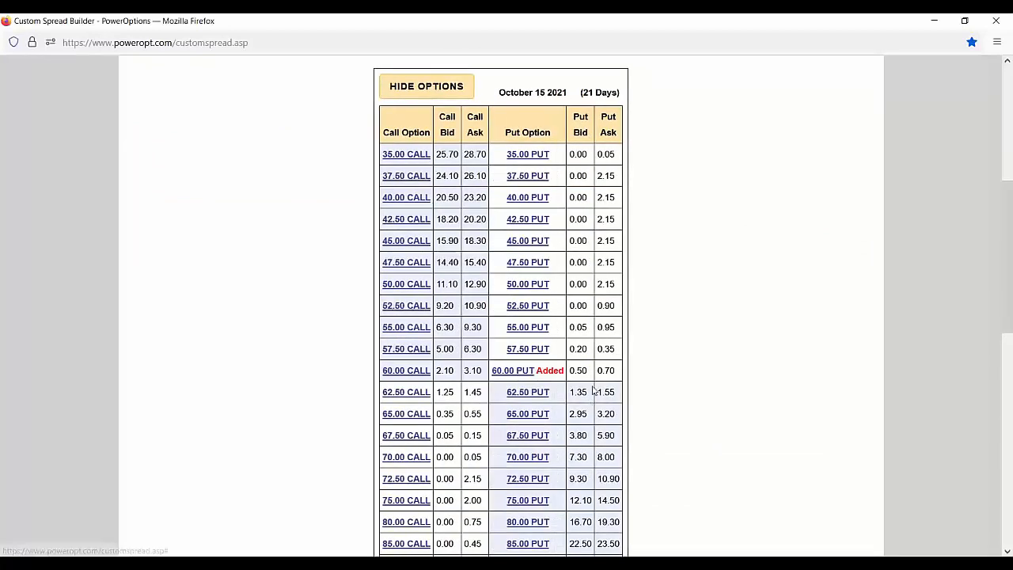
pyautogui.click(451, 402)
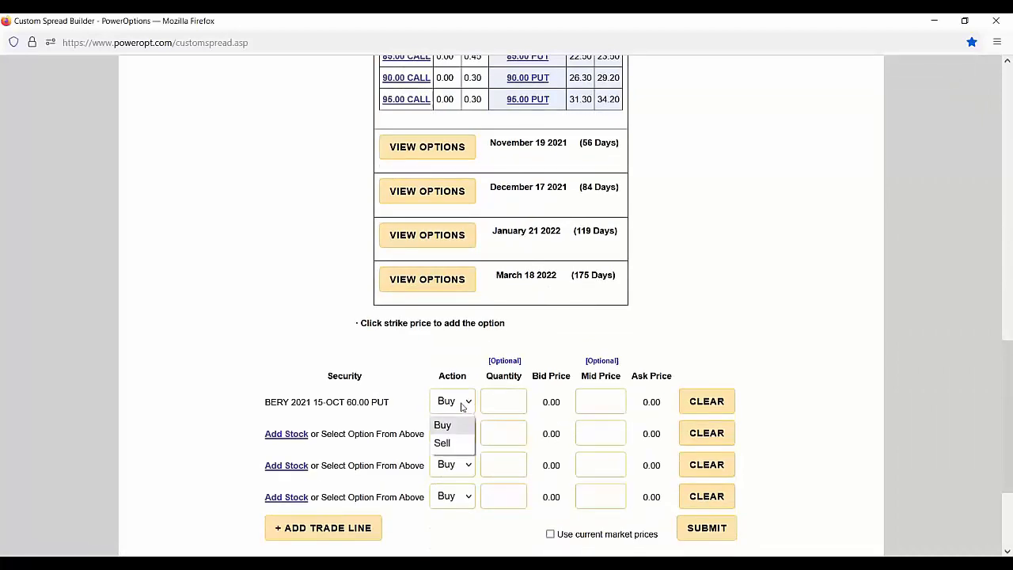
pyautogui.click(441, 442)
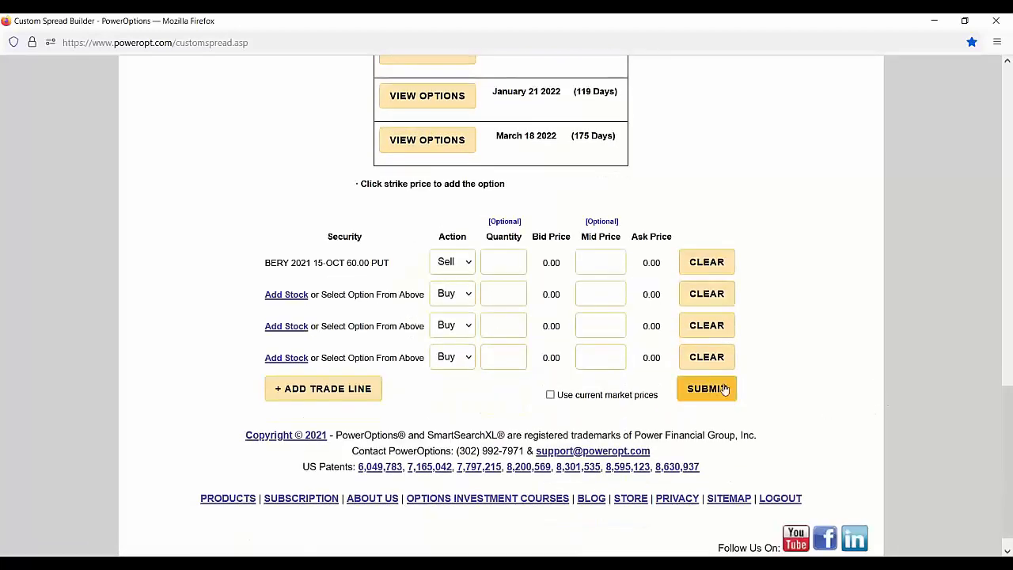
# - Submit the BERY sell-put trade and review its $60 max profit and $5,940 max risk
pyautogui.click(707, 389)
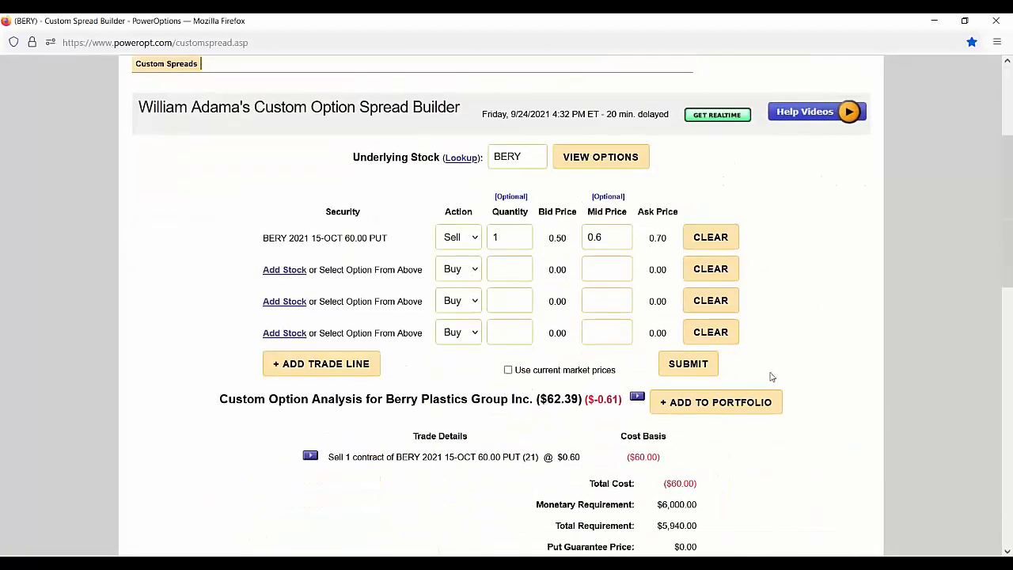
pyautogui.scroll(-3)
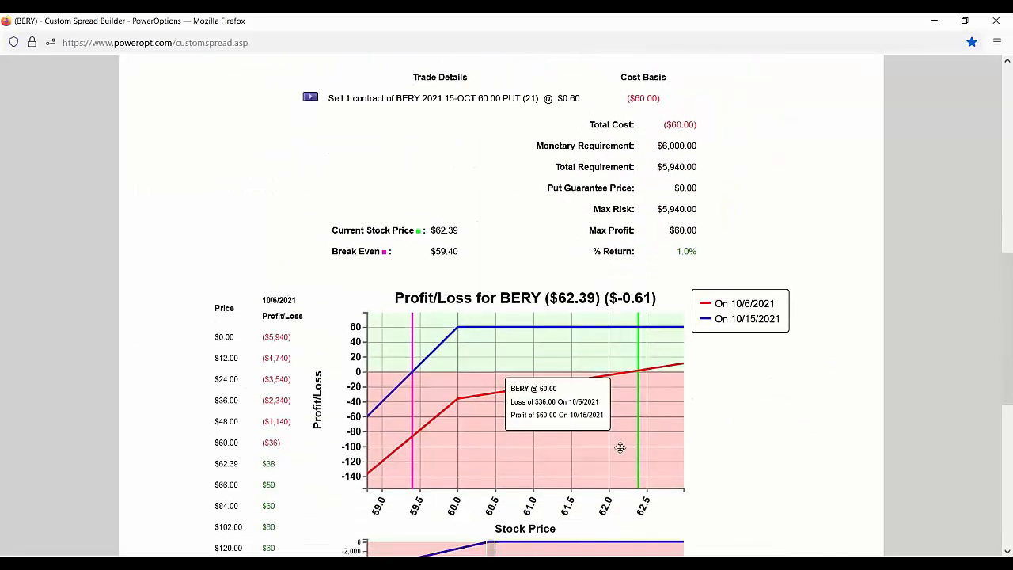
pyautogui.scroll(-3)
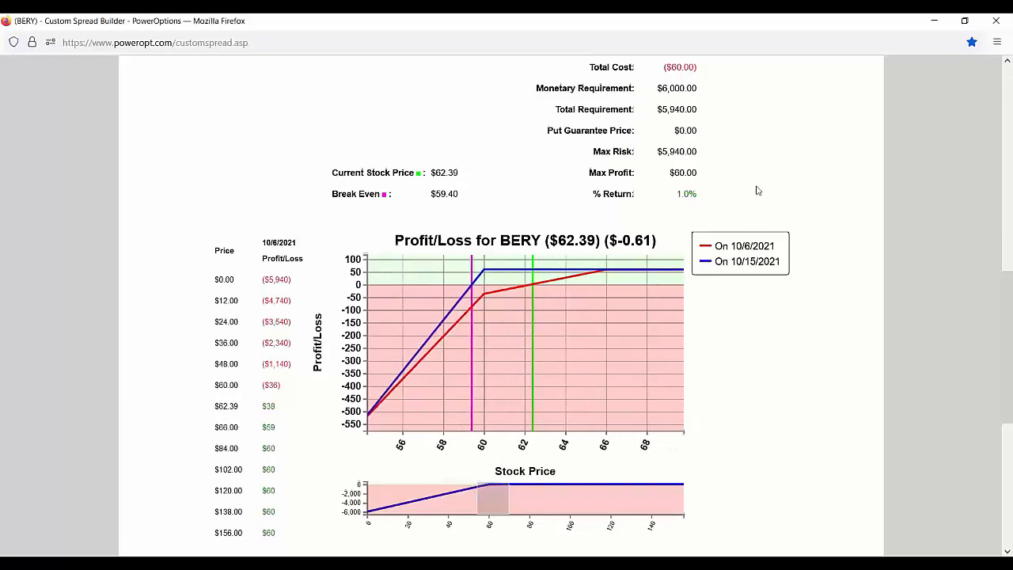
pyautogui.scroll(3)
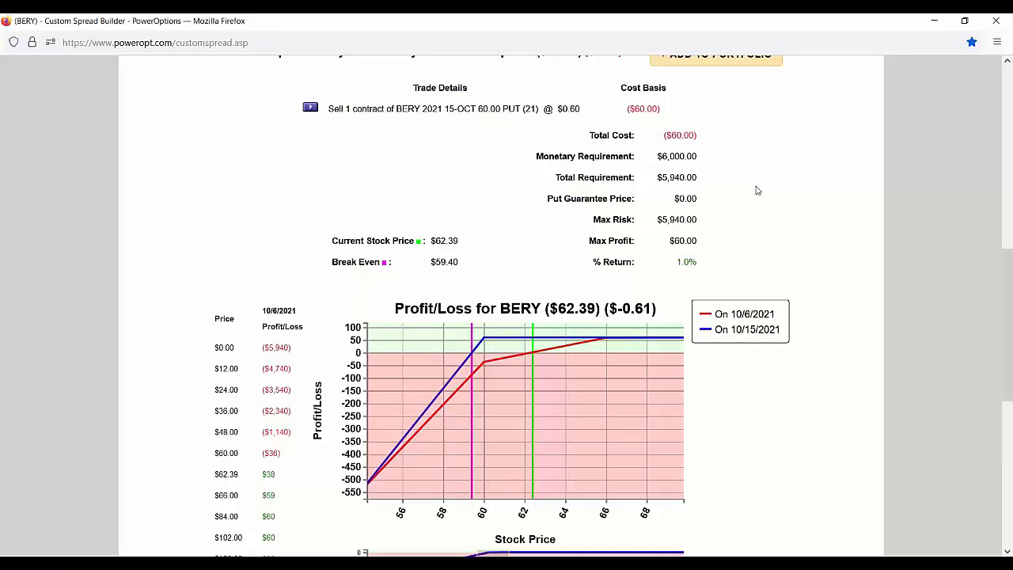
pyautogui.moveTo(662, 164)
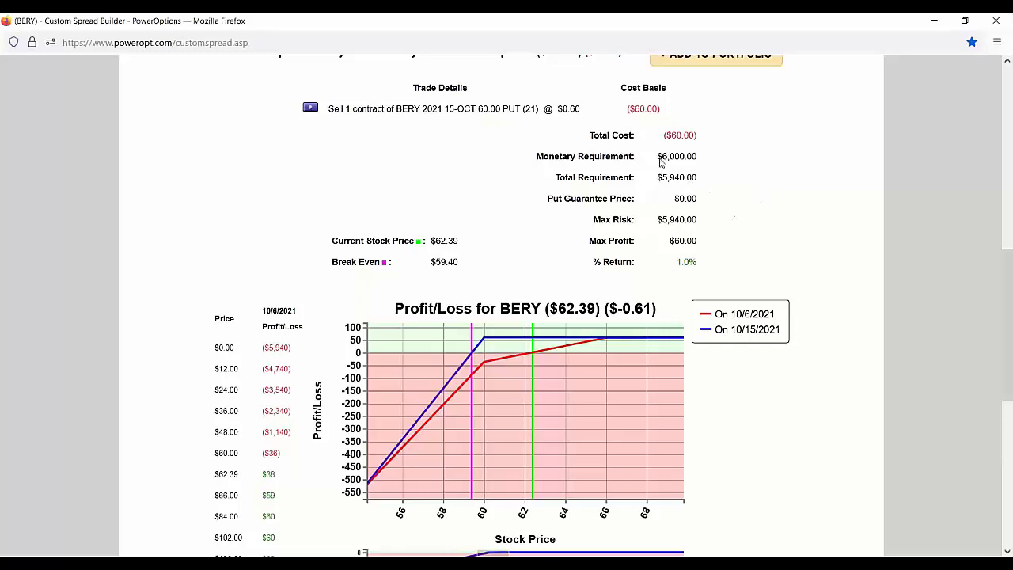
pyautogui.doubleClick(675, 156)
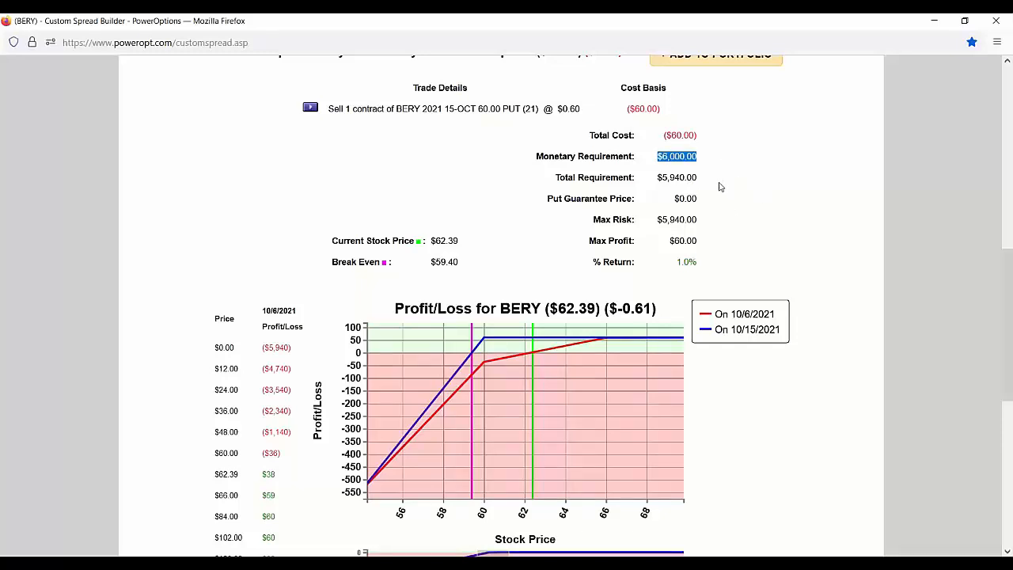
pyautogui.moveTo(715, 183)
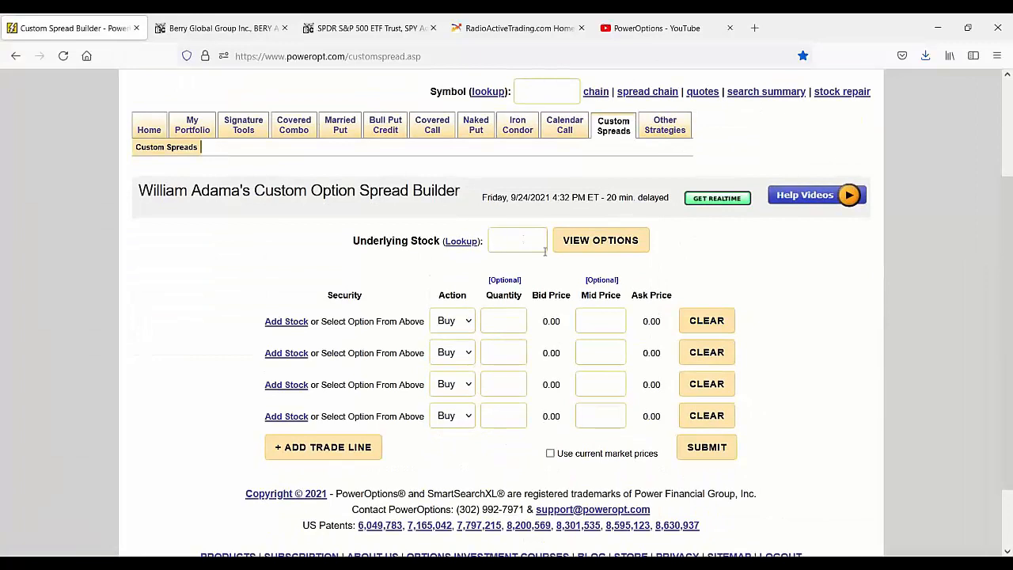
pyautogui.click(517, 240)
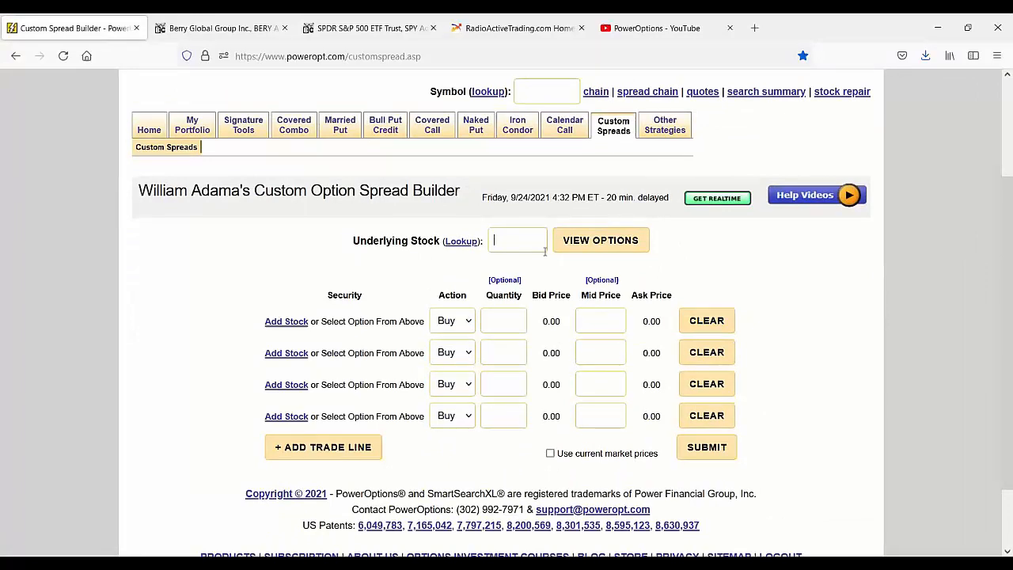
pyautogui.write('BERY')
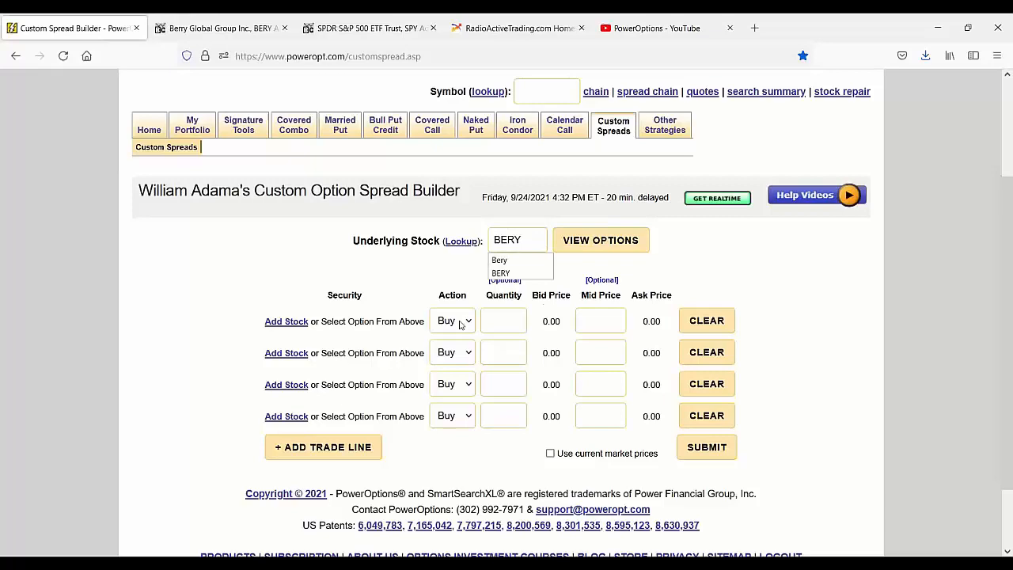
pyautogui.click(600, 240)
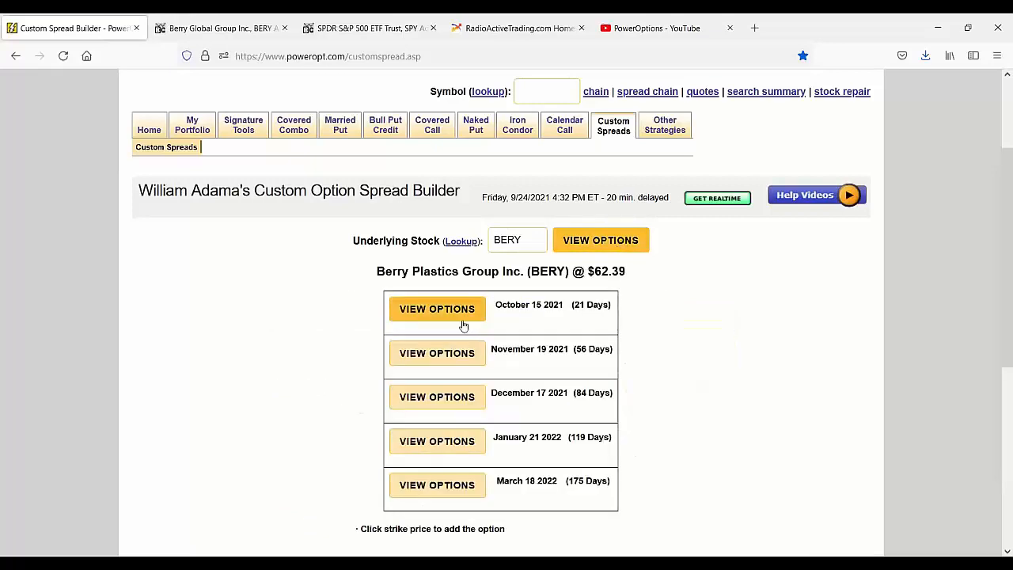
pyautogui.click(436, 309)
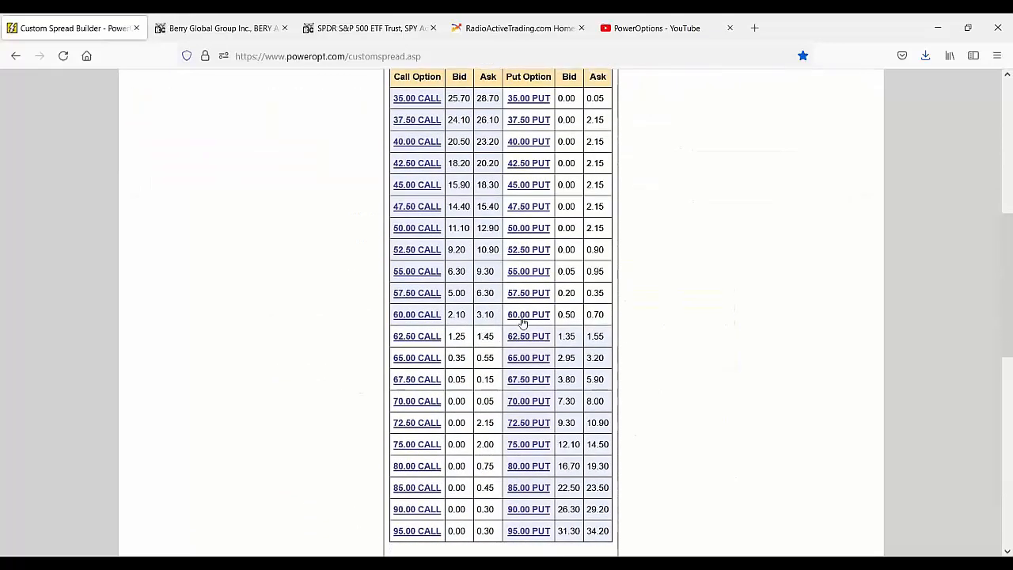
pyautogui.click(527, 314)
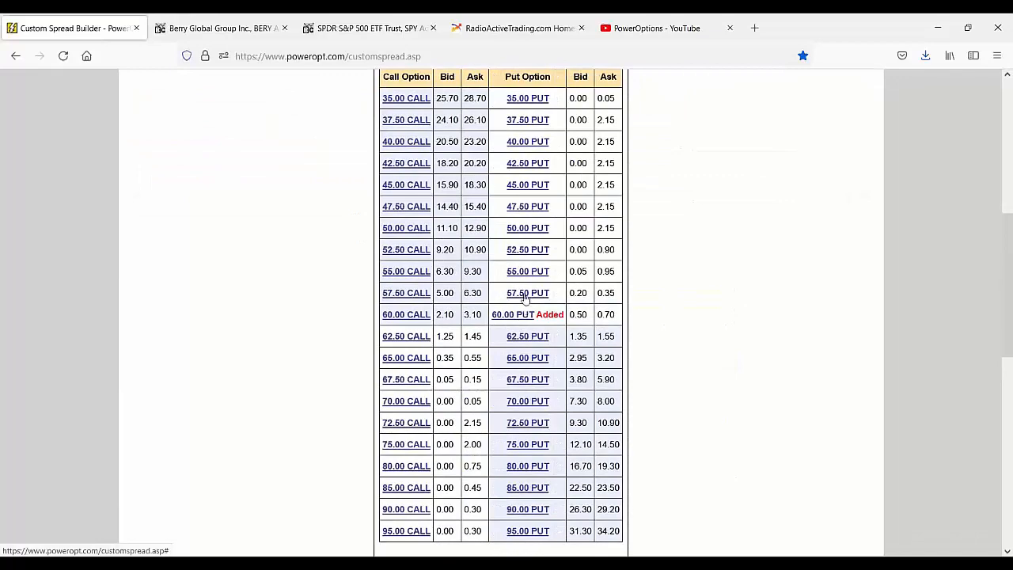
pyautogui.click(526, 293)
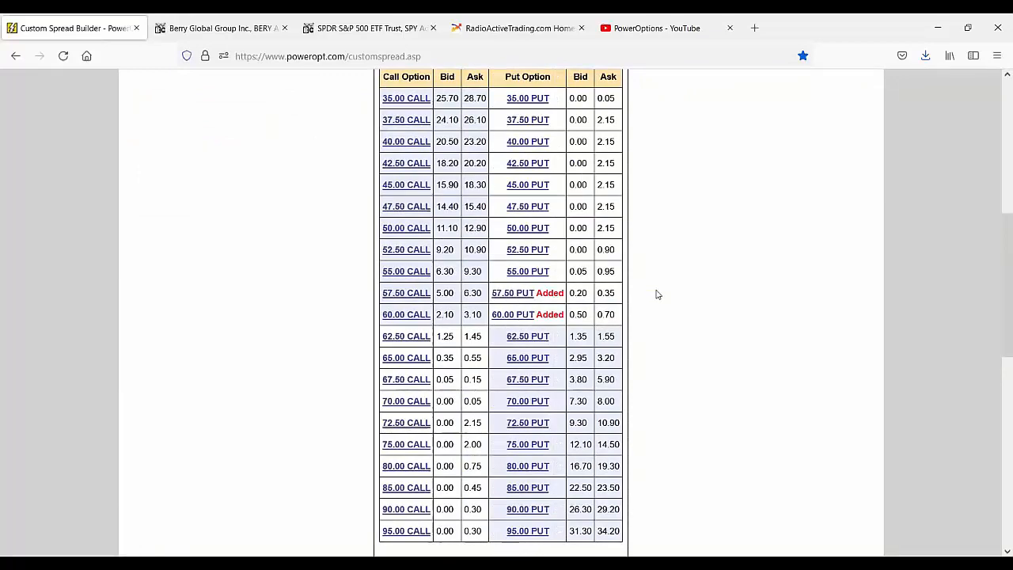
pyautogui.scroll(-3)
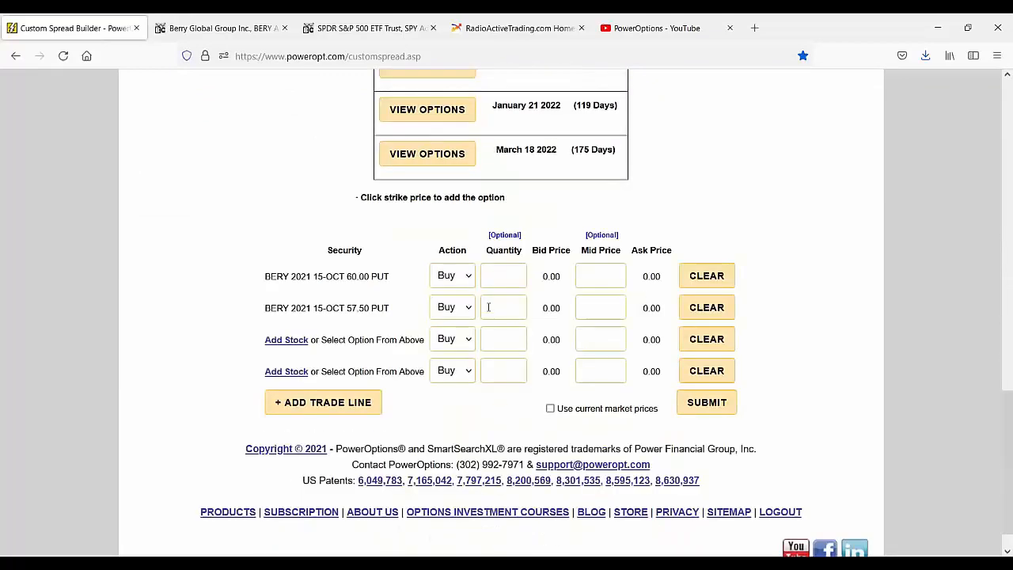
pyautogui.click(451, 307)
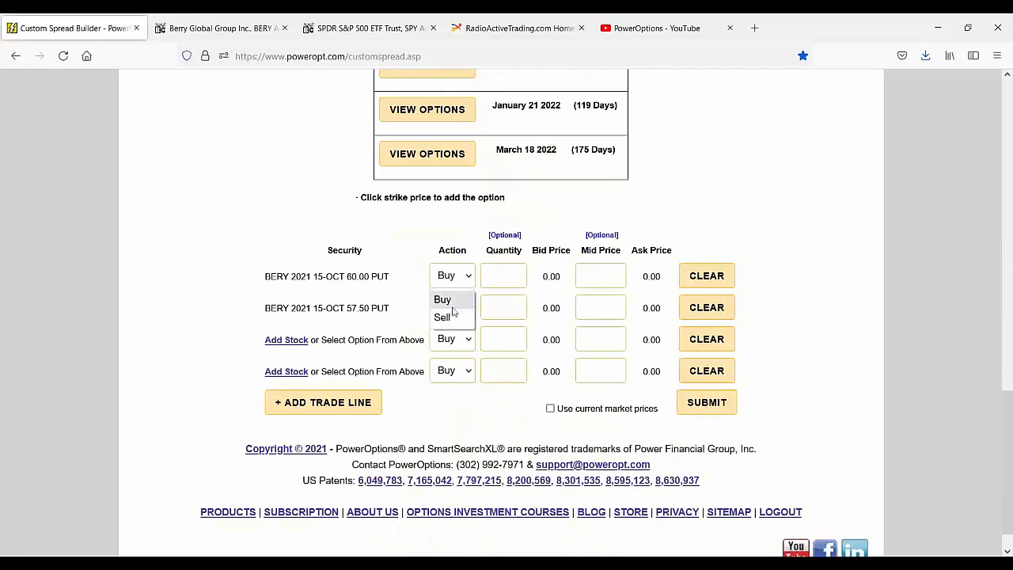
pyautogui.click(441, 317)
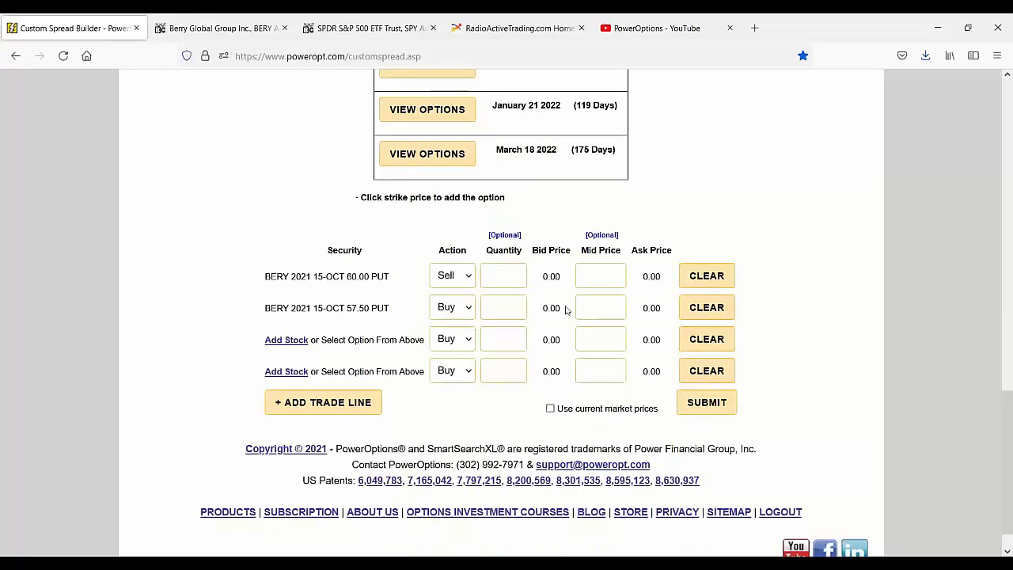
pyautogui.write('.30')
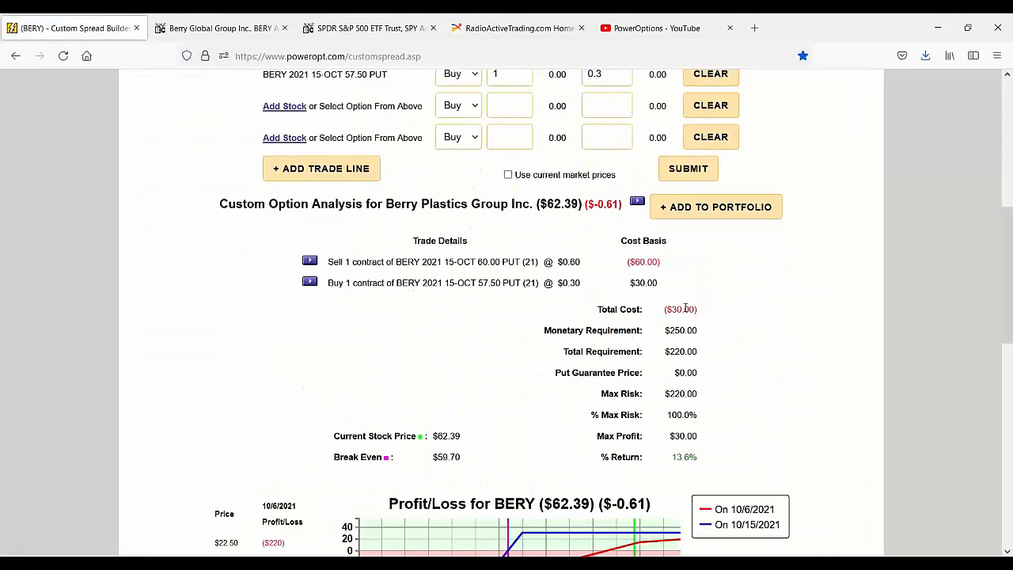
pyautogui.doubleClick(680, 309)
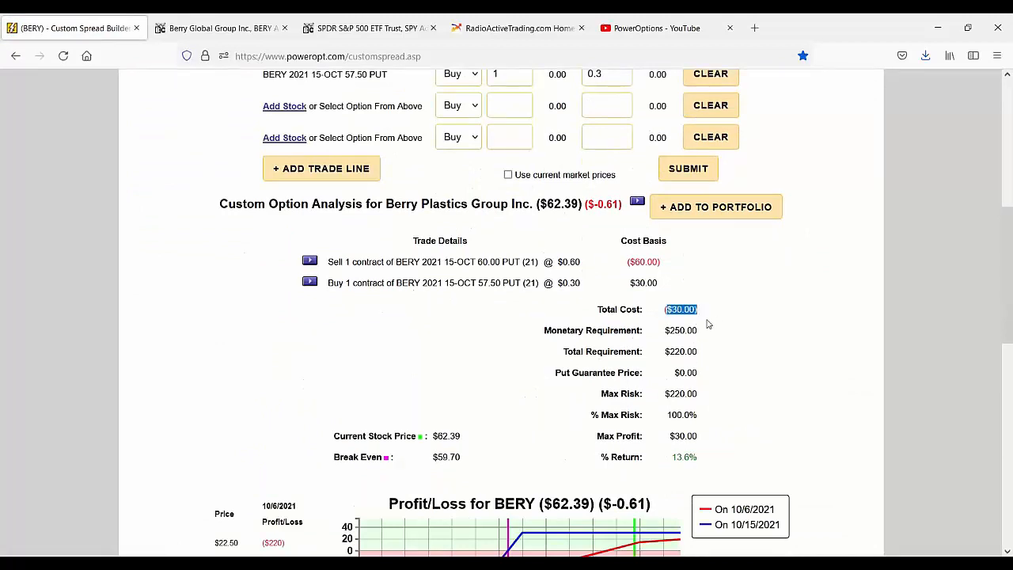
pyautogui.moveTo(667, 330)
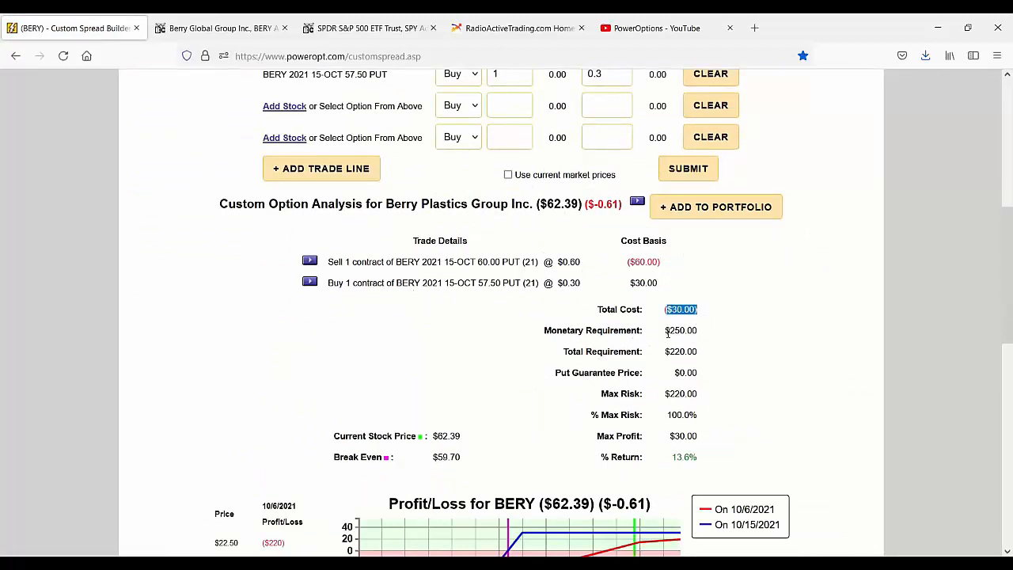
pyautogui.scroll(-3)
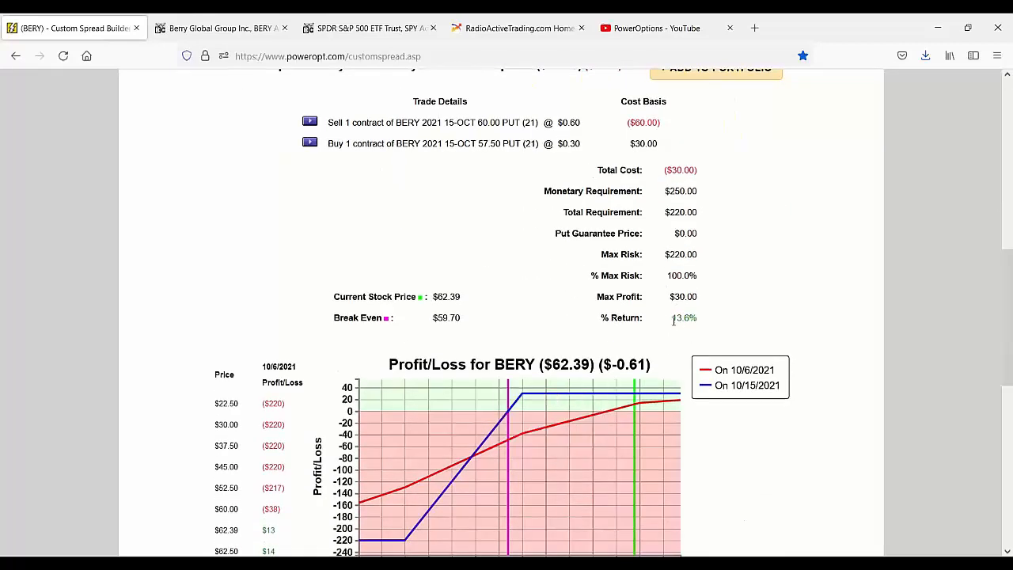
pyautogui.doubleClick(683, 317)
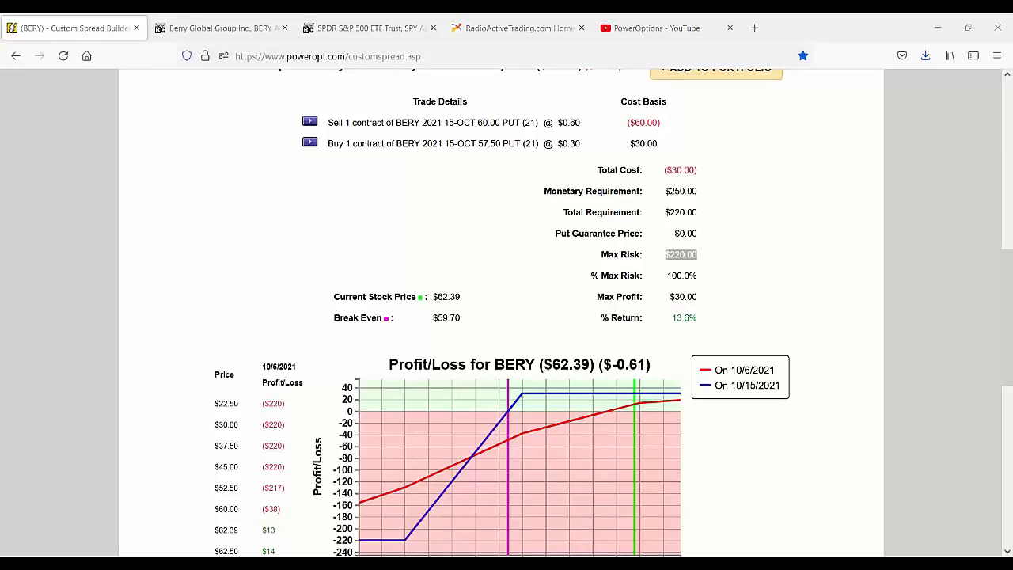
pyautogui.scroll(-3)
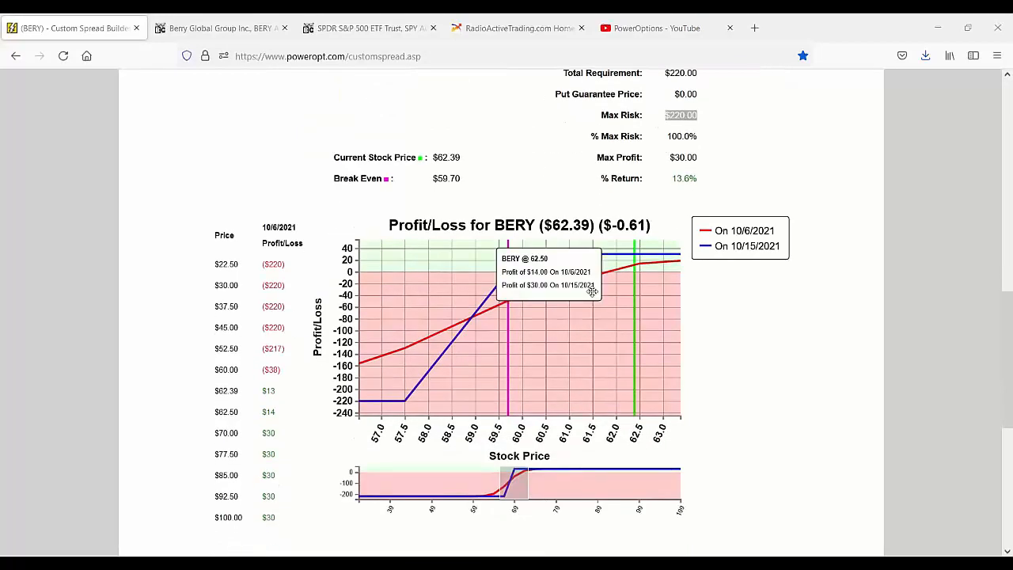
pyautogui.moveTo(590, 291)
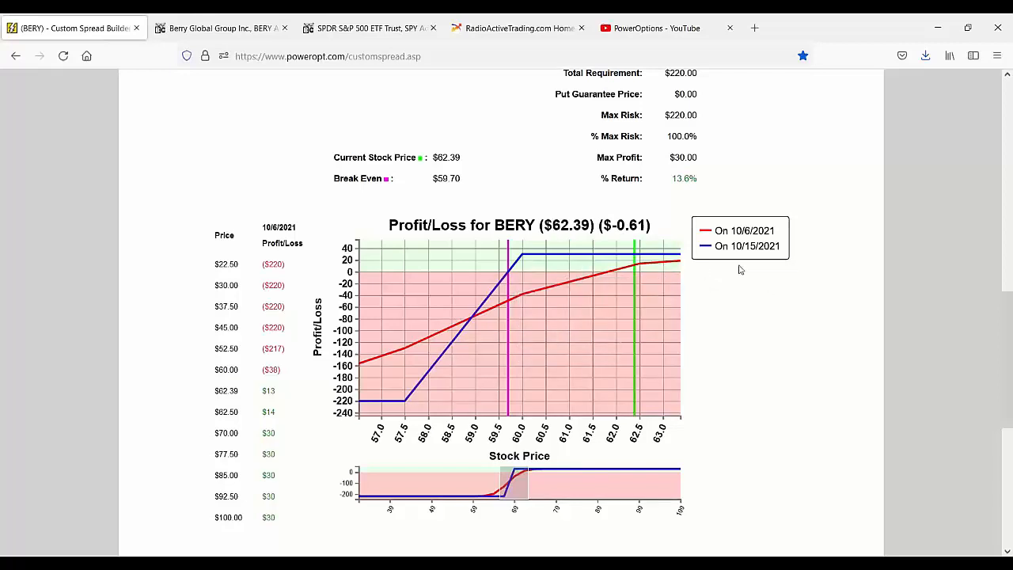
pyautogui.moveTo(739, 287)
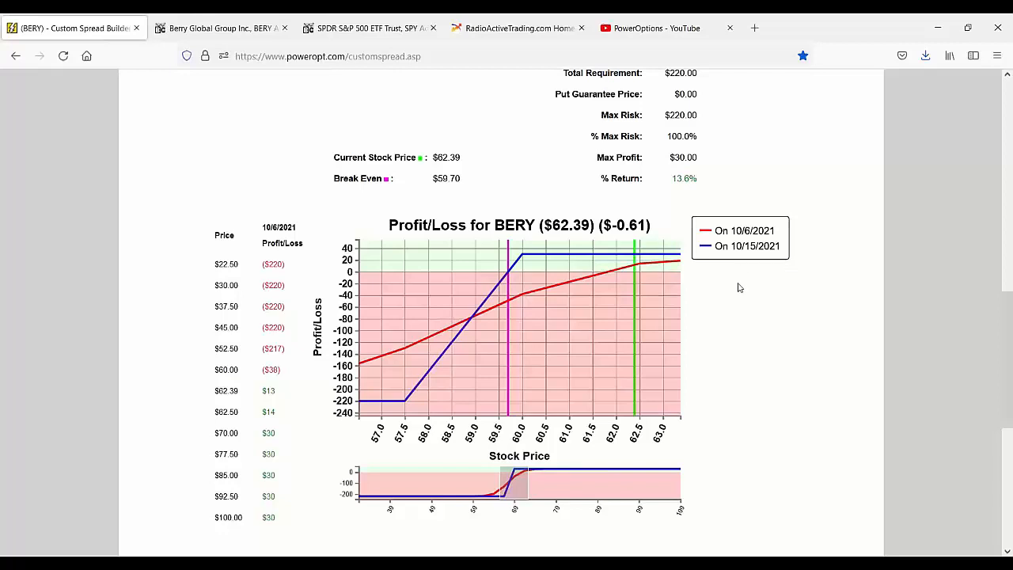
pyautogui.moveTo(705, 293)
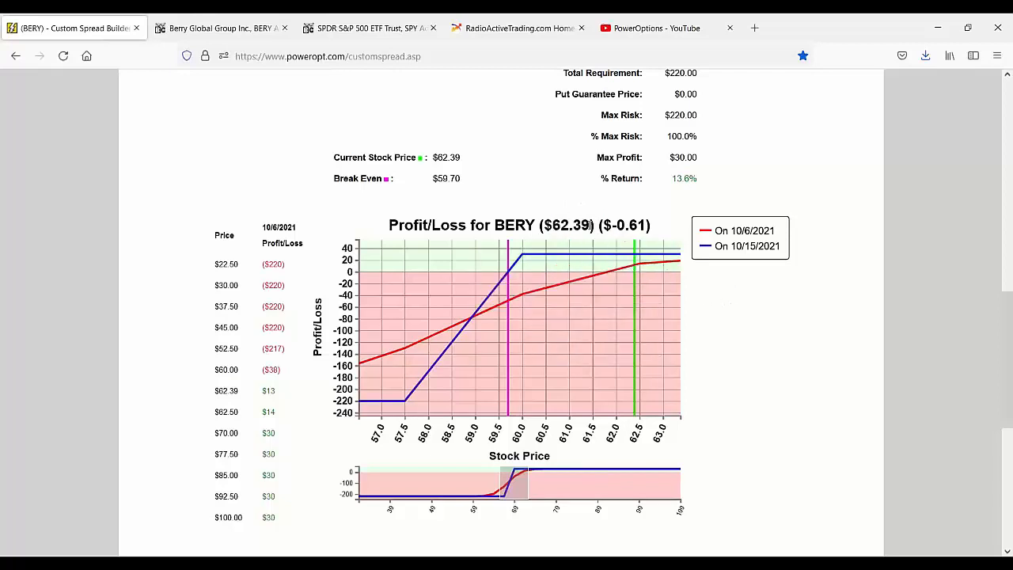
# - Calculate BERY's expected profit/loss at a 59.50 stock price, showing a $55 loss
pyautogui.scroll(-3)
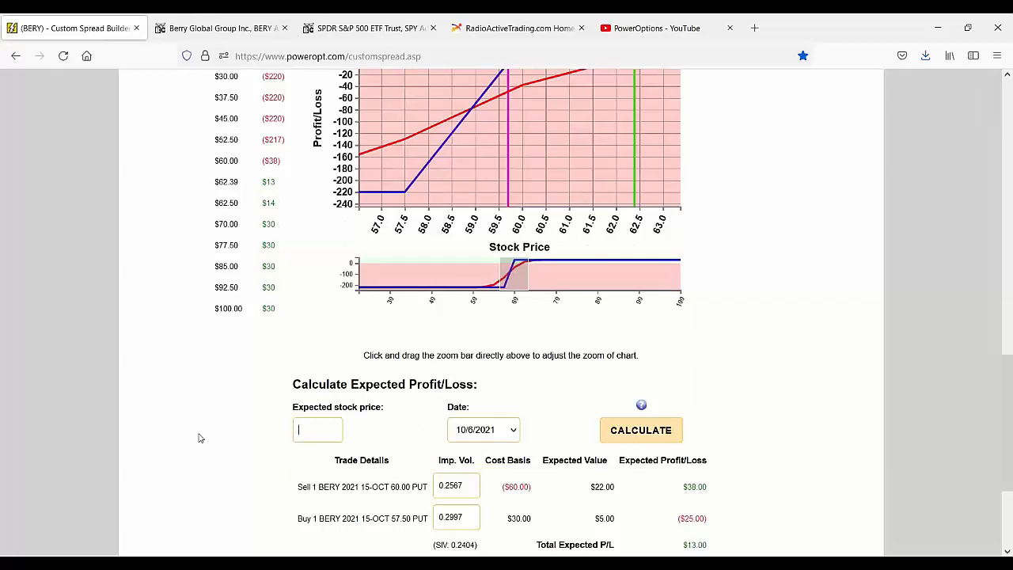
pyautogui.write('59.50')
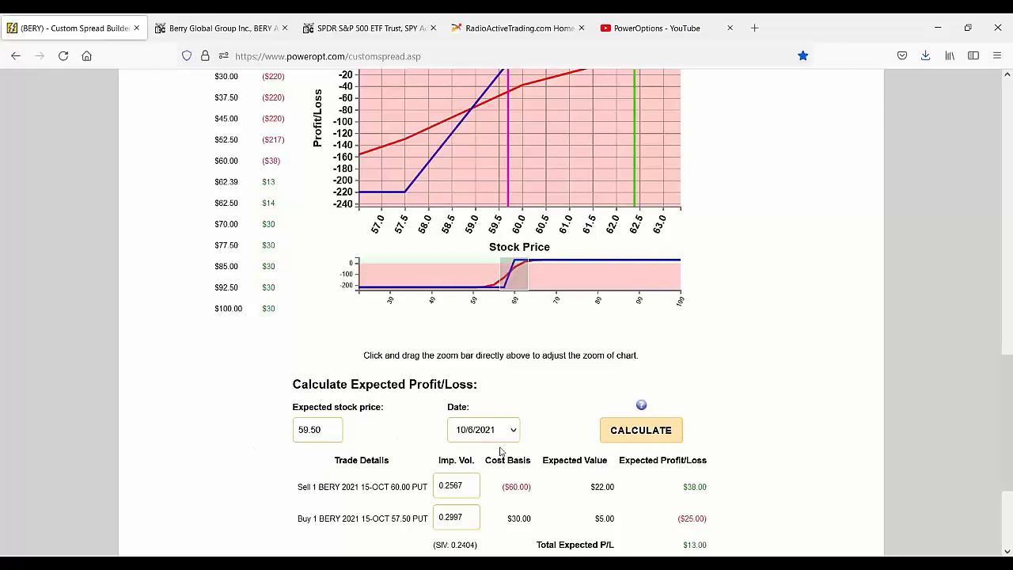
pyautogui.click(483, 430)
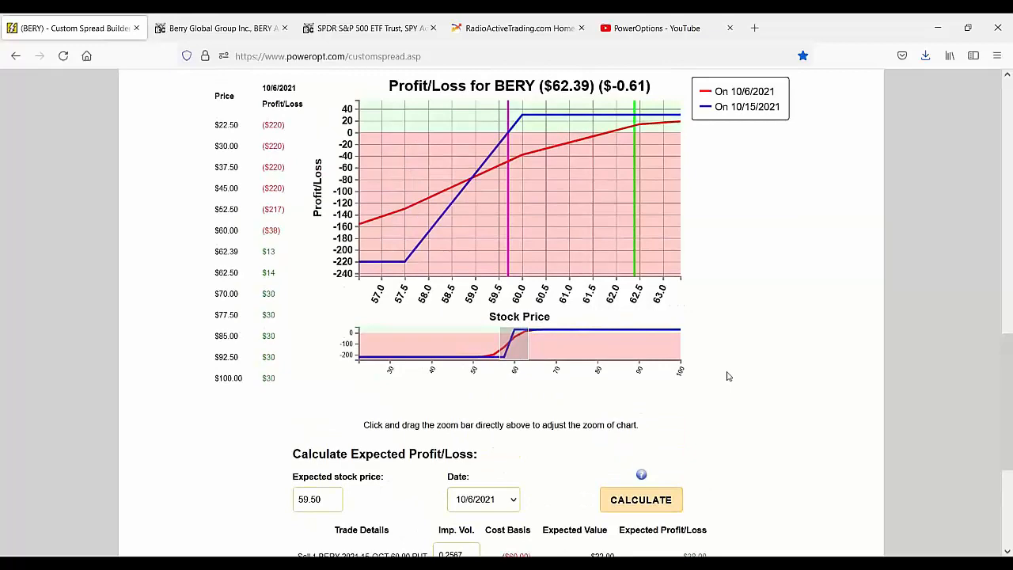
pyautogui.scroll(-3)
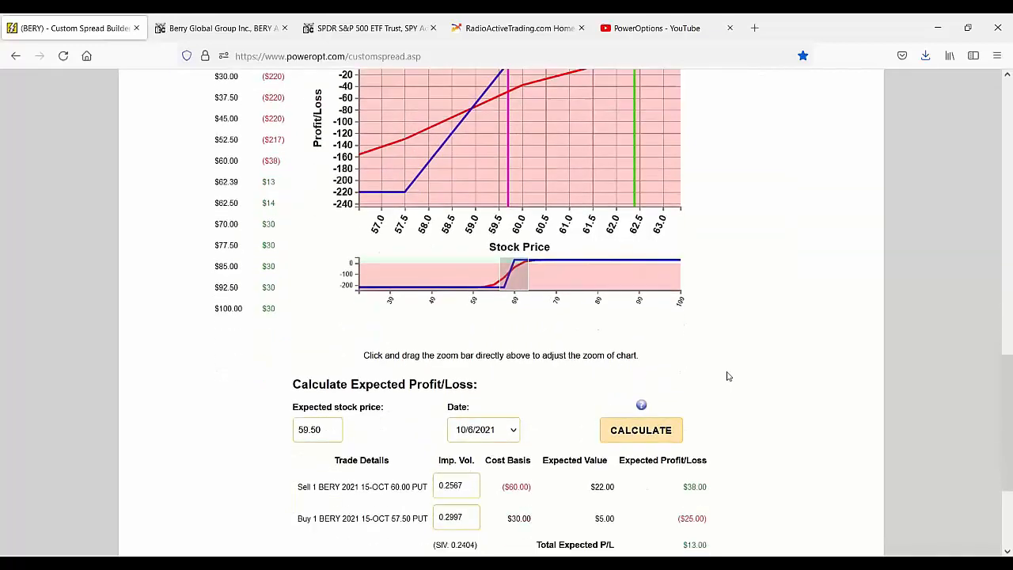
pyautogui.click(640, 429)
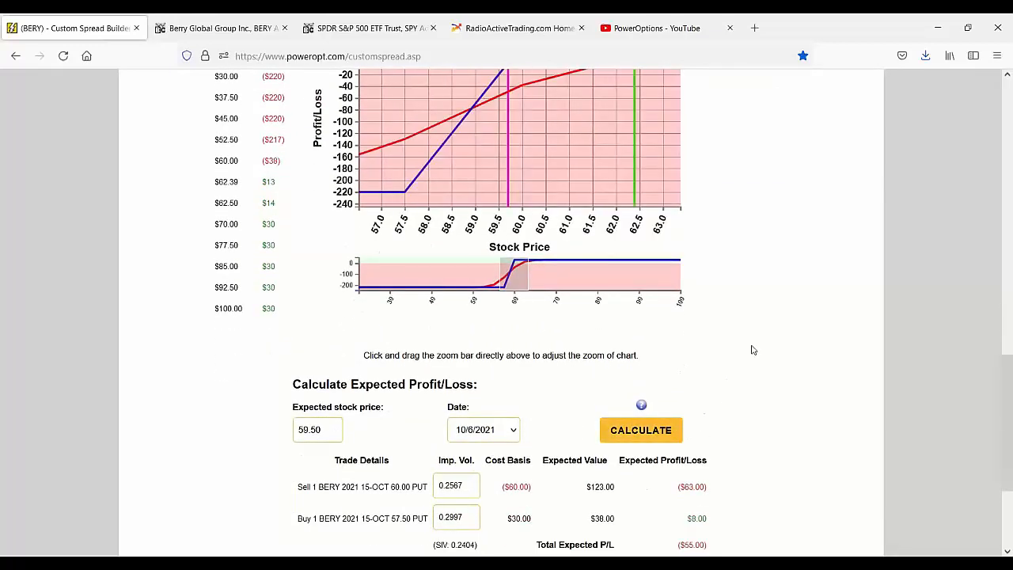
pyautogui.scroll(-3)
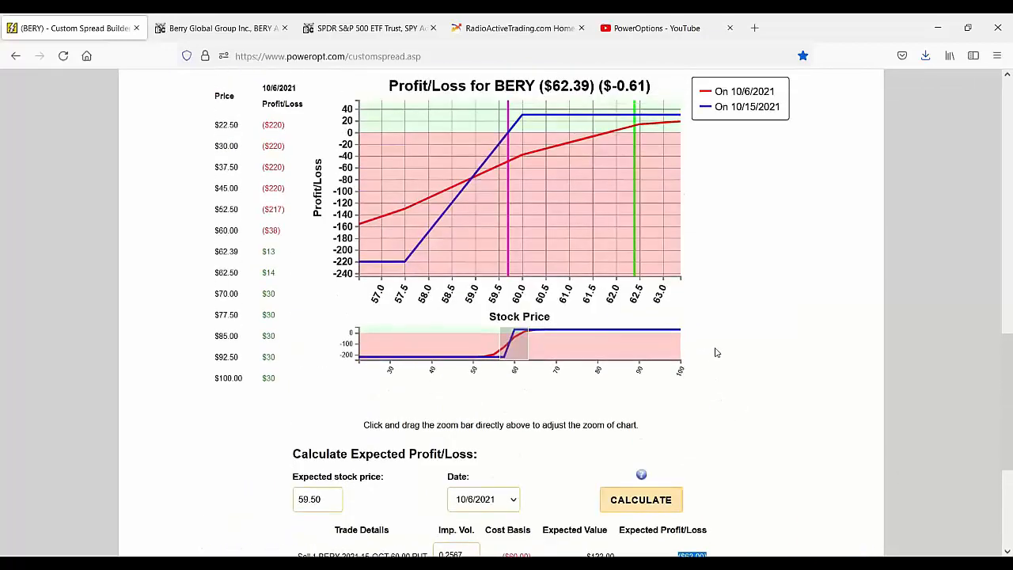
pyautogui.scroll(-3)
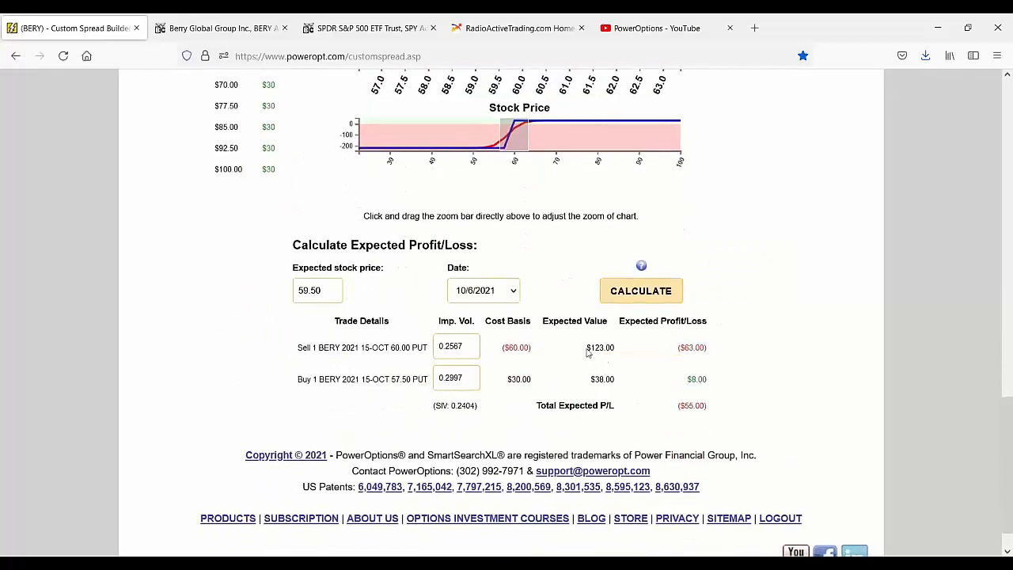
pyautogui.doubleClick(599, 347)
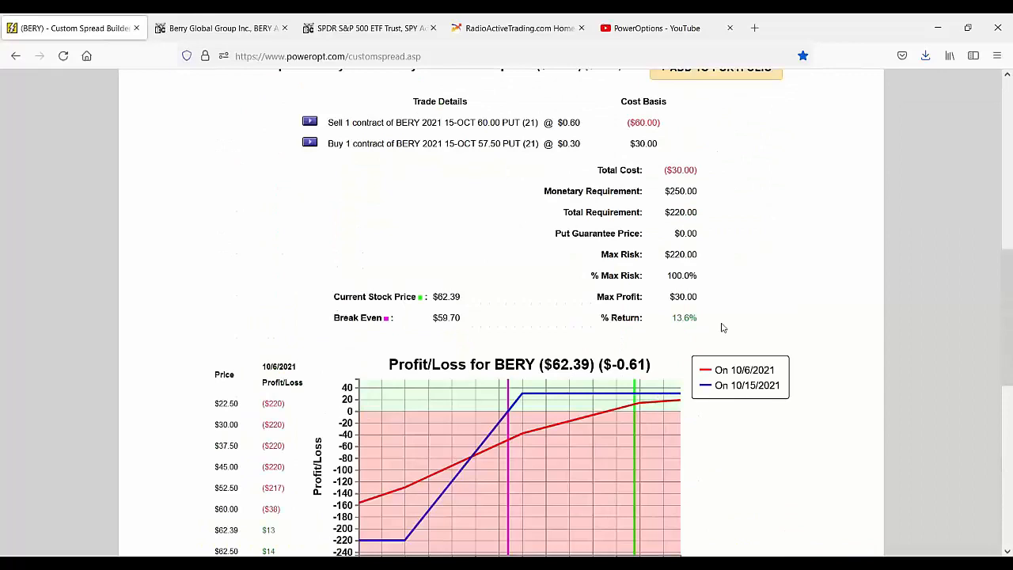
# - Highlight the max profit and sold put's cost basis, then clear the expected stock price
pyautogui.doubleClick(683, 296)
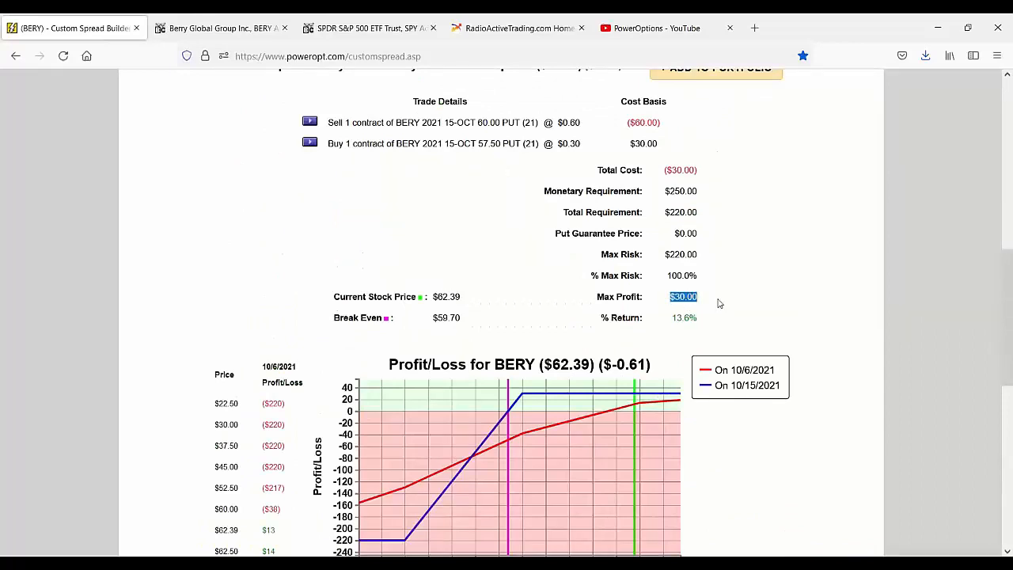
pyautogui.moveTo(669, 265)
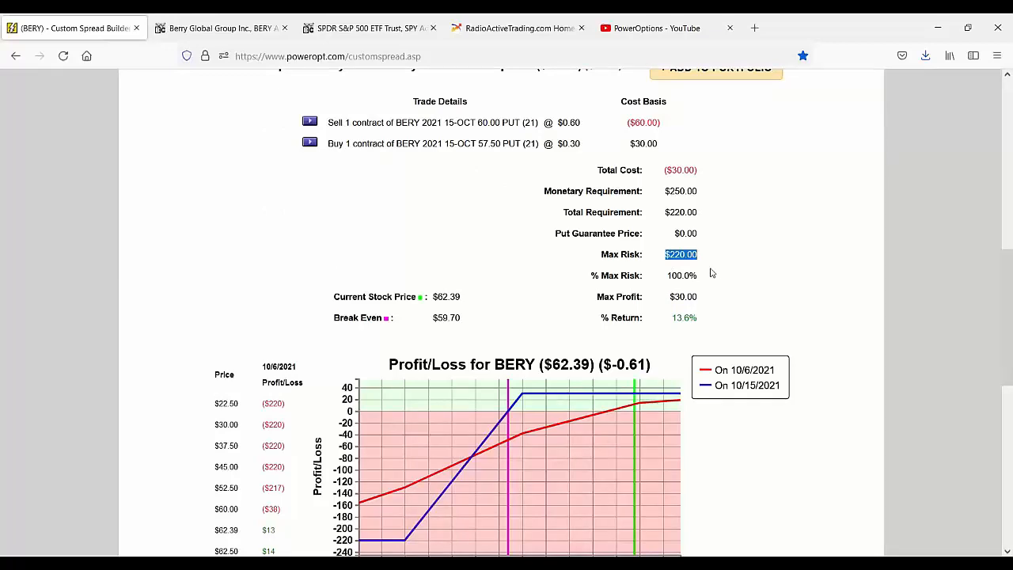
pyautogui.scroll(-3)
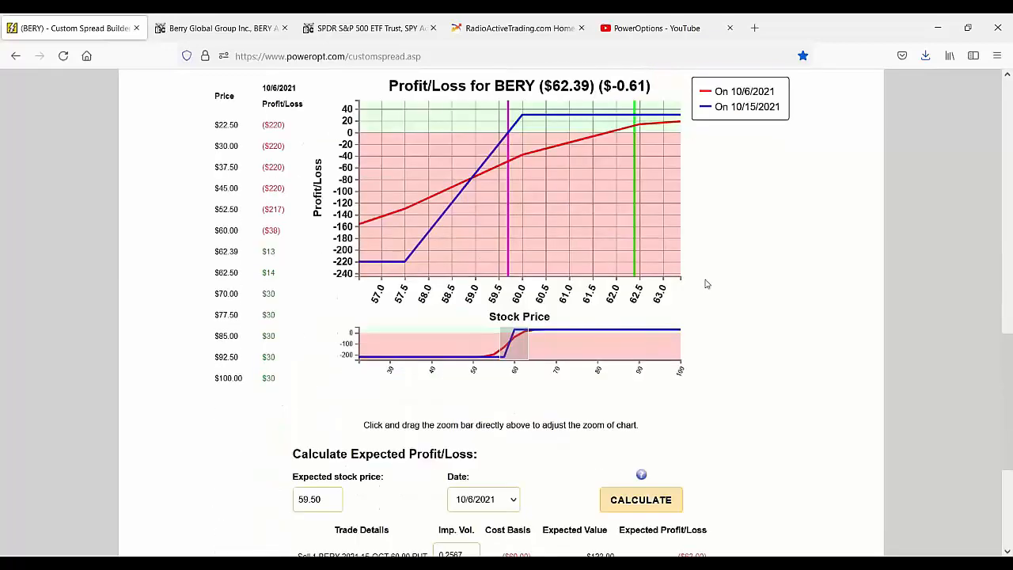
pyautogui.scroll(-3)
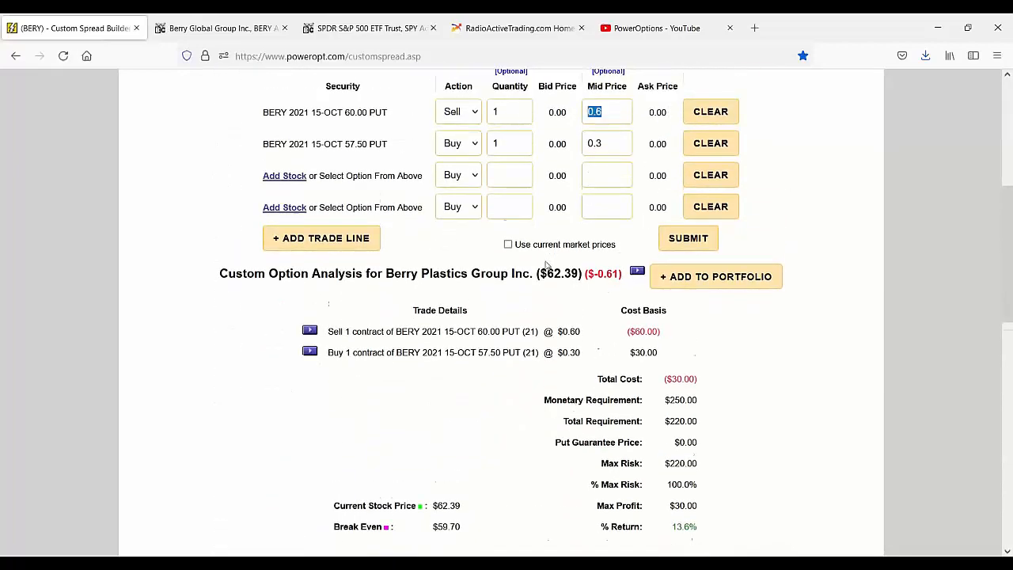
pyautogui.scroll(-3)
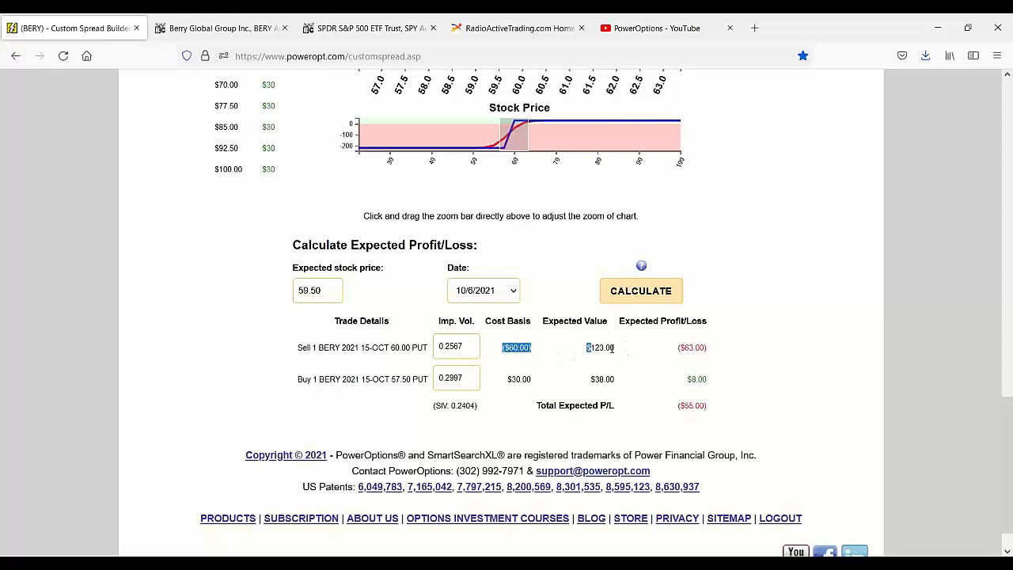
pyautogui.doubleClick(599, 347)
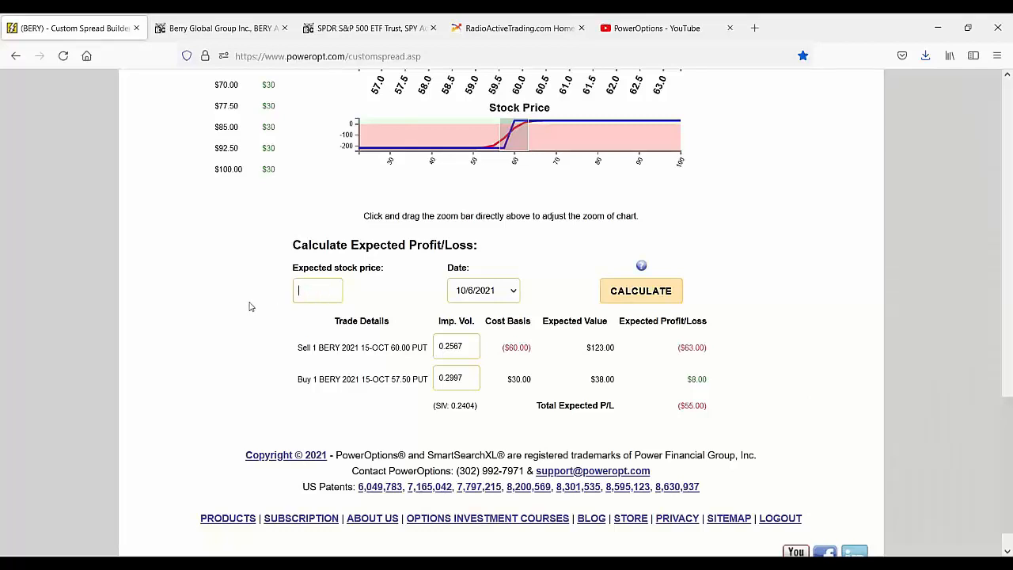
# - Enter a 56.00 expected stock price, yielding a $176 expected loss on 10/6/2021
pyautogui.write('56.00')
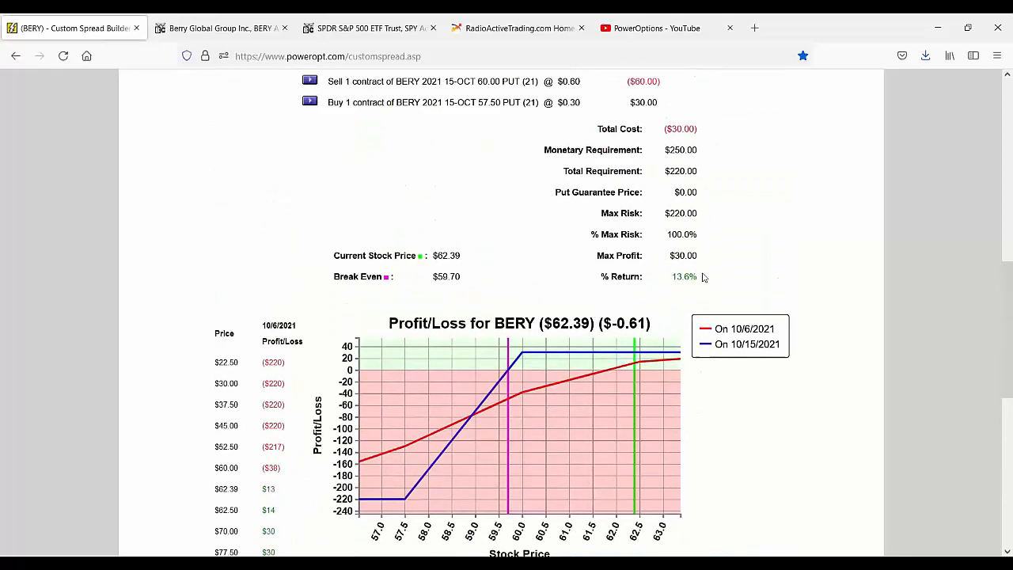
pyautogui.scroll(-3)
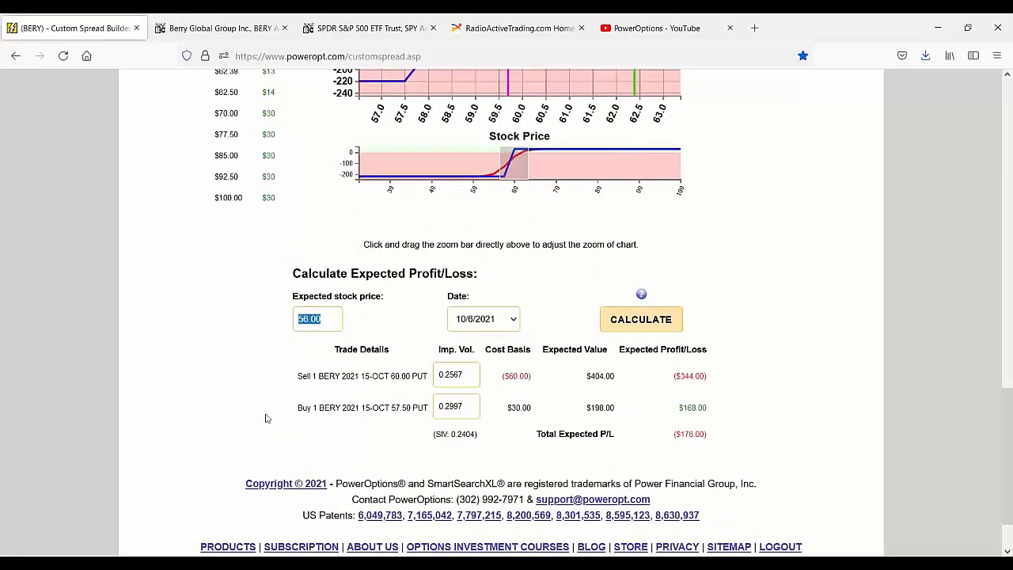
pyautogui.moveTo(594, 387)
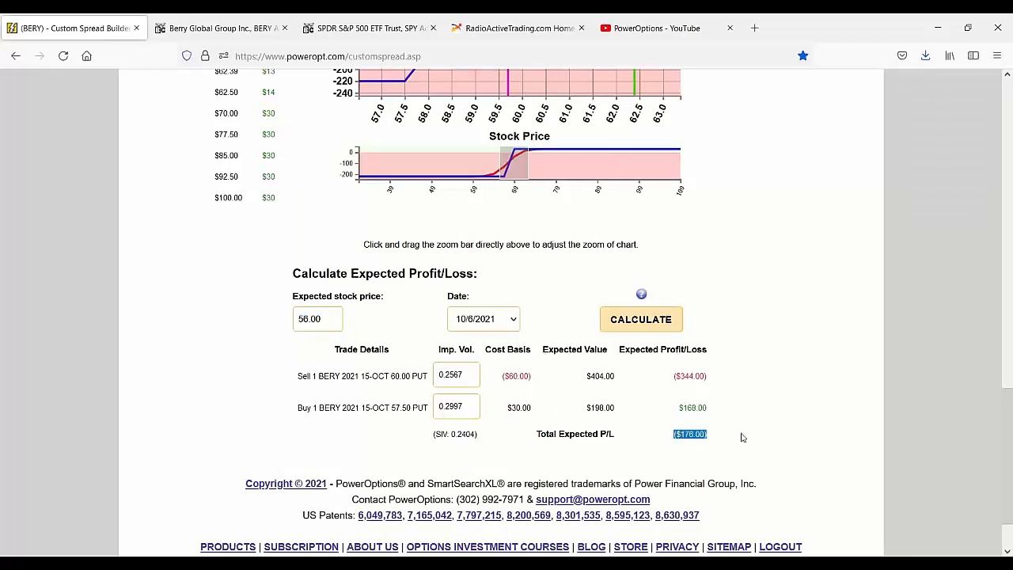
pyautogui.moveTo(752, 438)
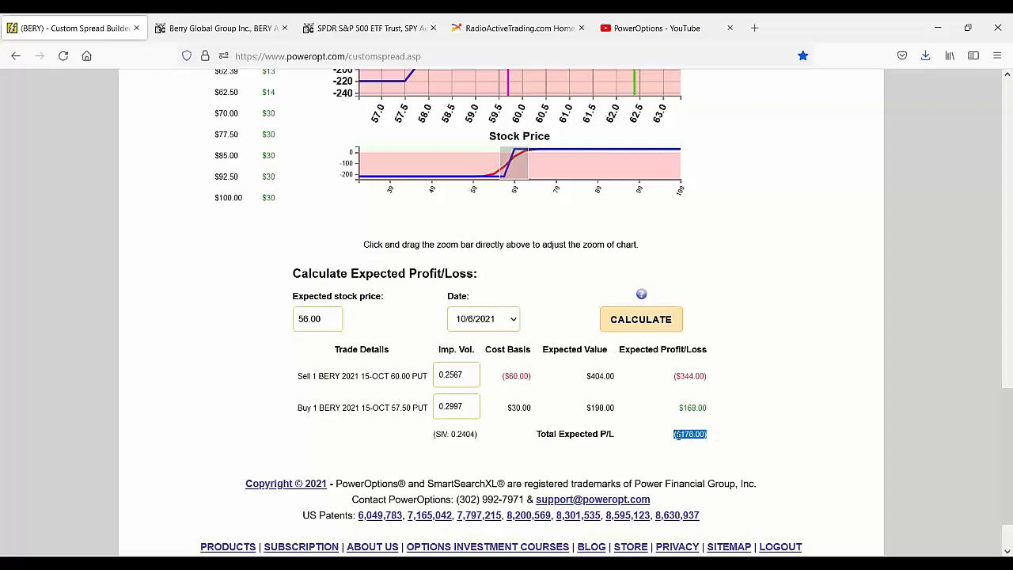
pyautogui.moveTo(755, 438)
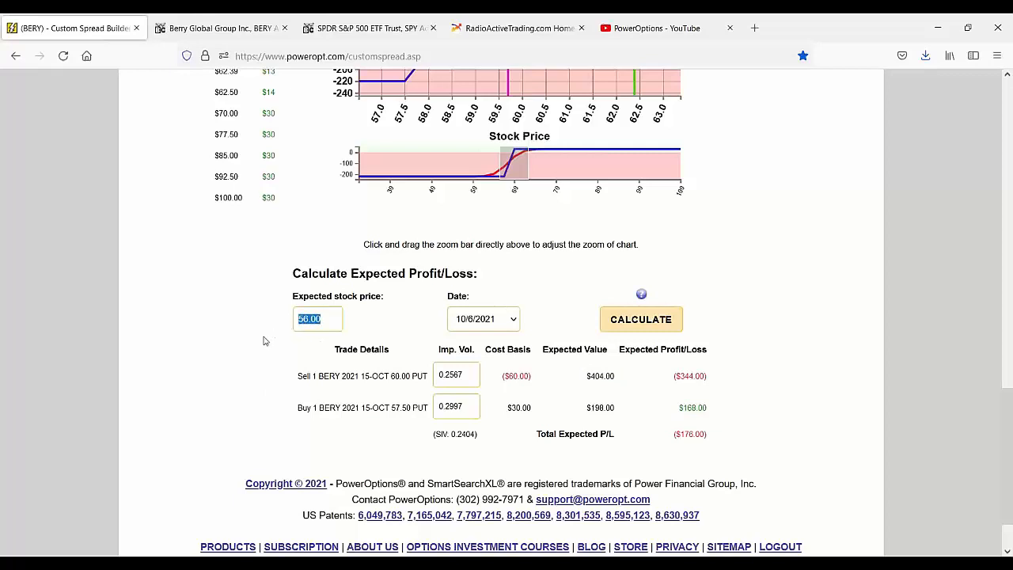
pyautogui.moveTo(663, 382)
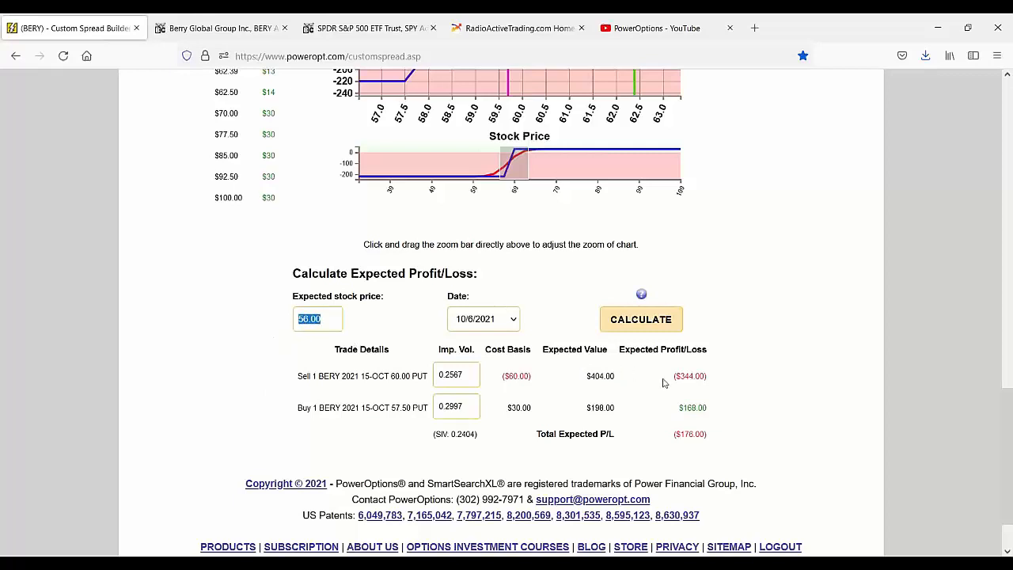
# - Switch the estimate date to the 10/15/2021 expiration, giving a $220 expected loss
pyautogui.click(483, 318)
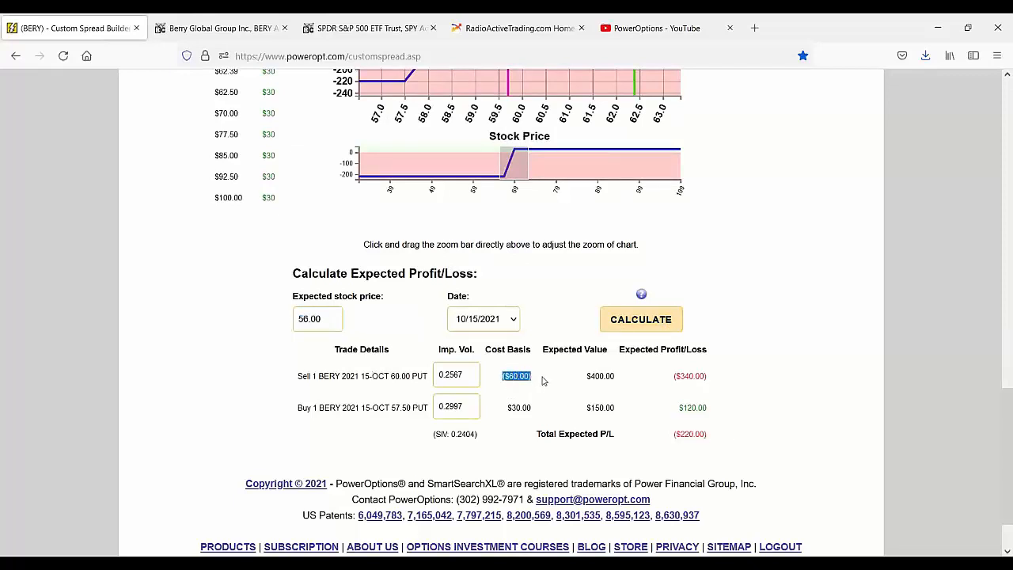
pyautogui.moveTo(541, 381)
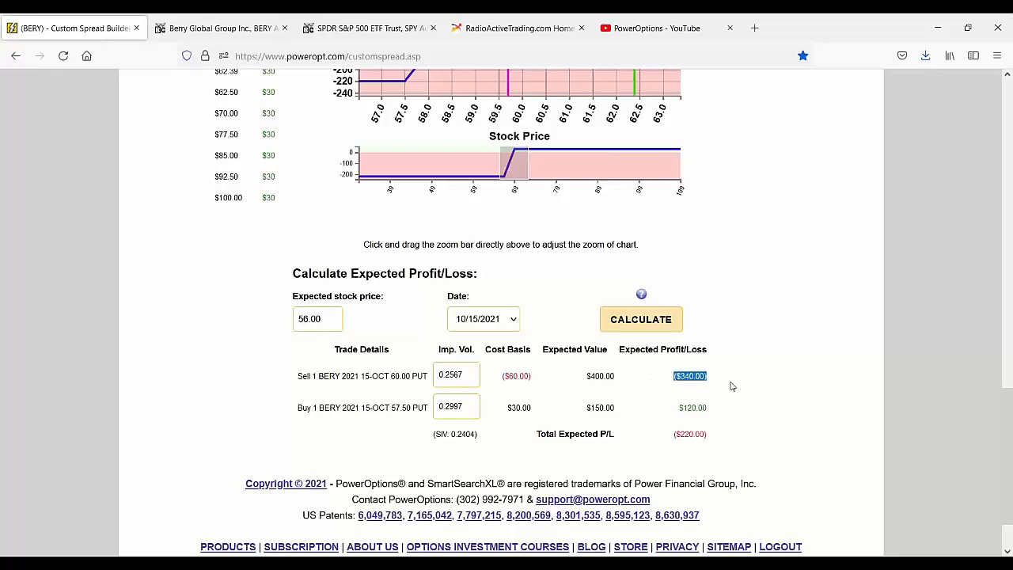
pyautogui.moveTo(721, 394)
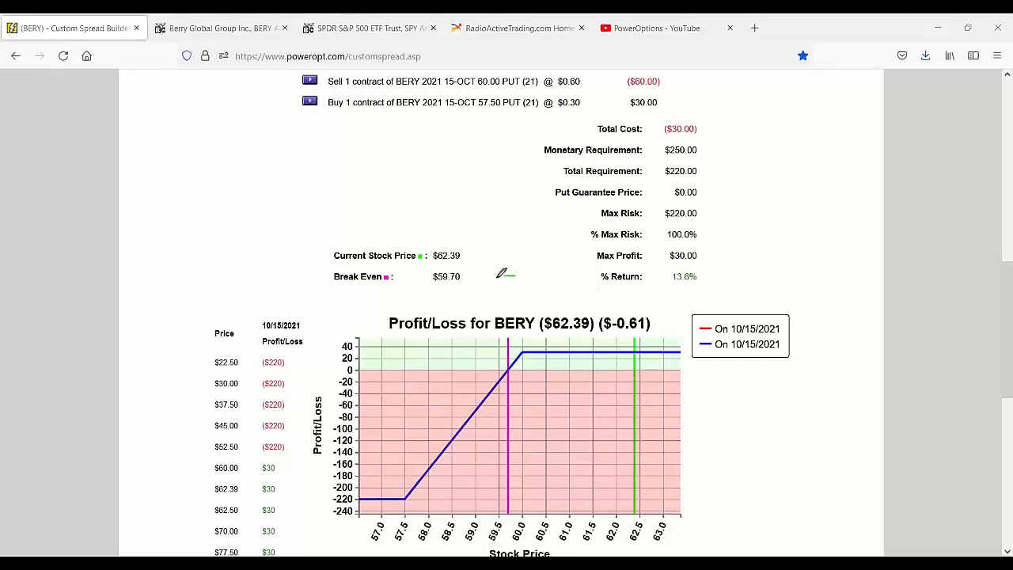
pyautogui.moveTo(494, 281); pyautogui.dragTo(546, 283)
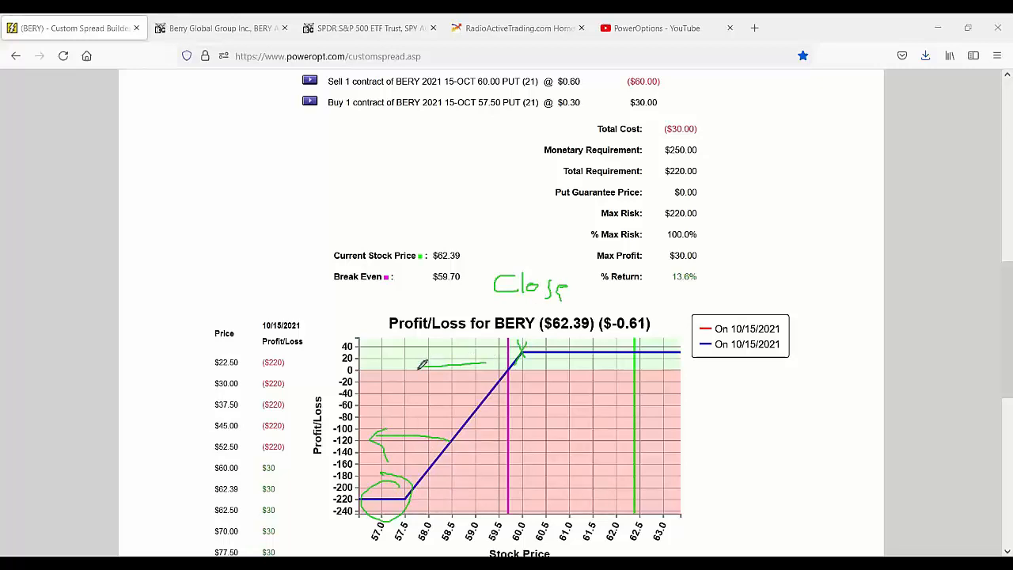
pyautogui.moveTo(285, 487); pyautogui.dragTo(427, 368)
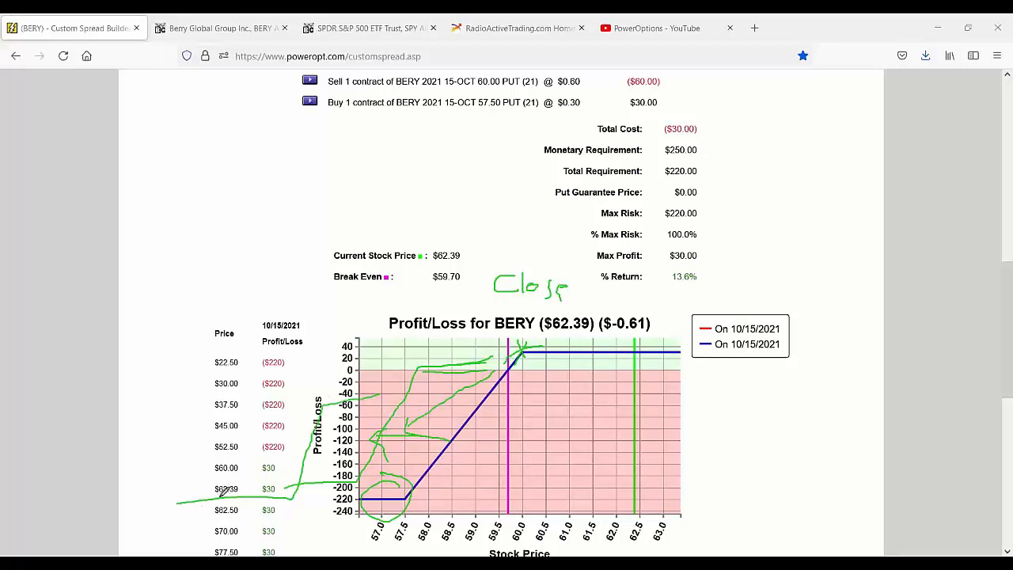
pyautogui.moveTo(783, 325)
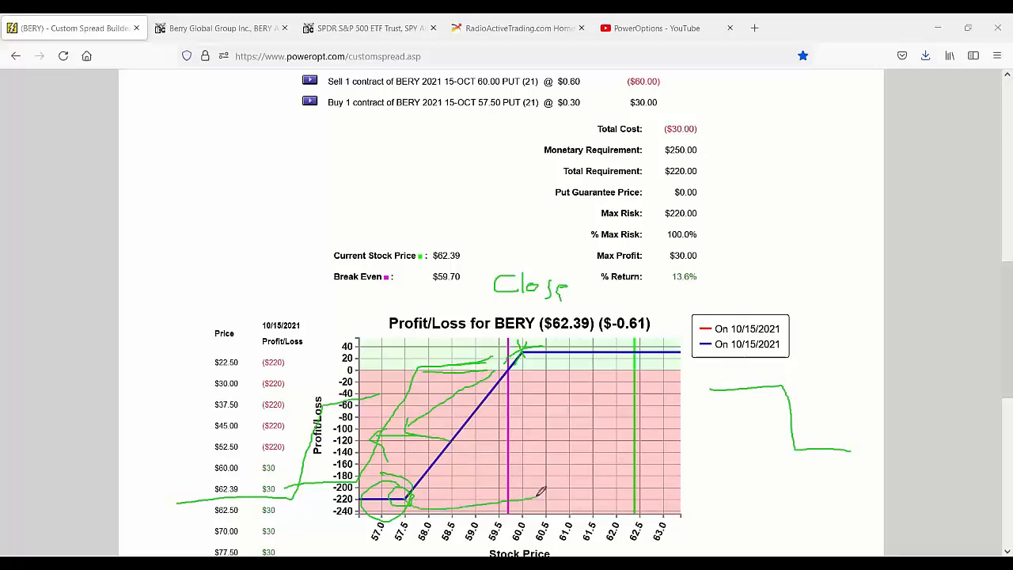
pyautogui.moveTo(542, 490); pyautogui.dragTo(633, 483)
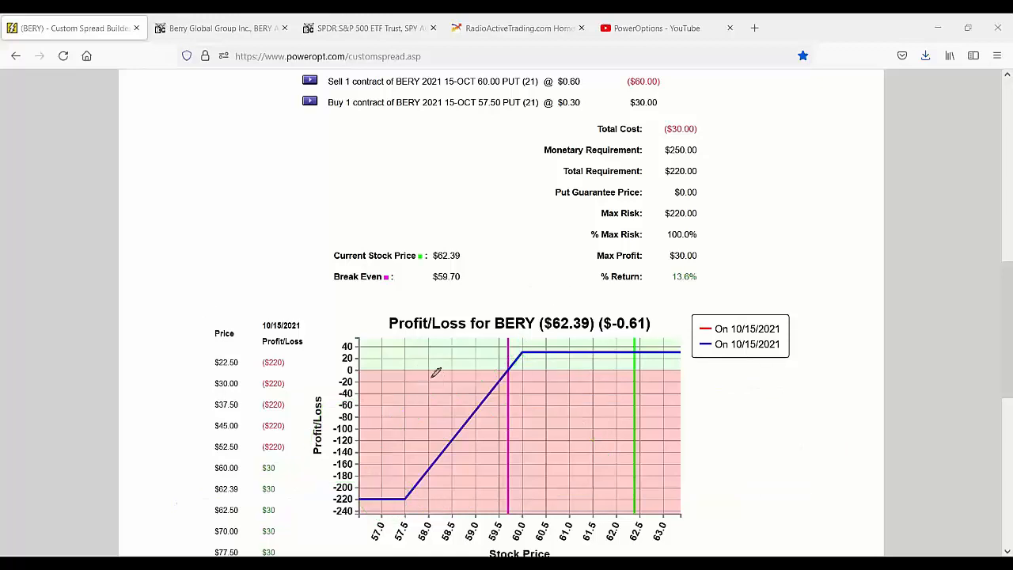
pyautogui.moveTo(651, 84)
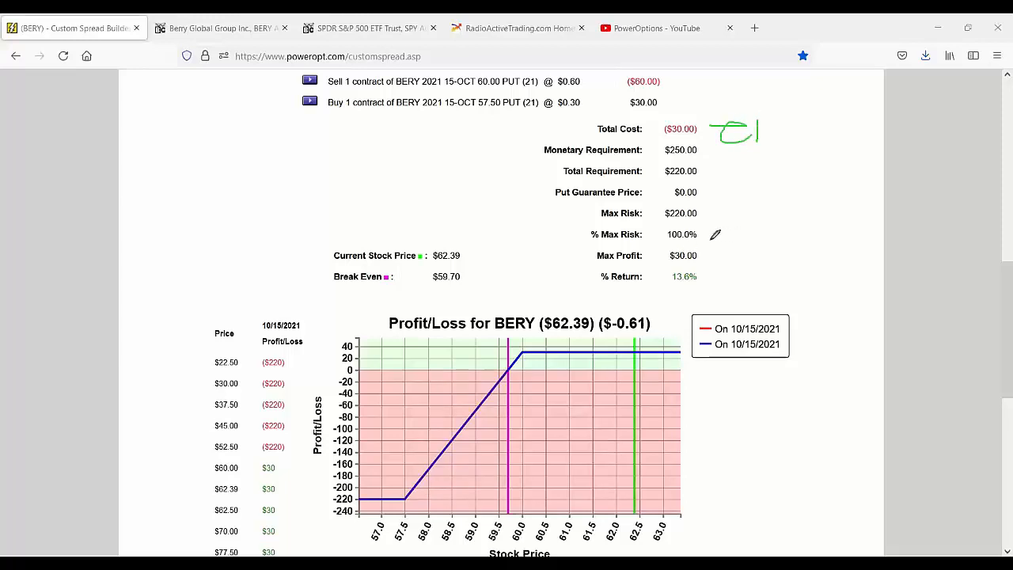
pyautogui.moveTo(709, 239)
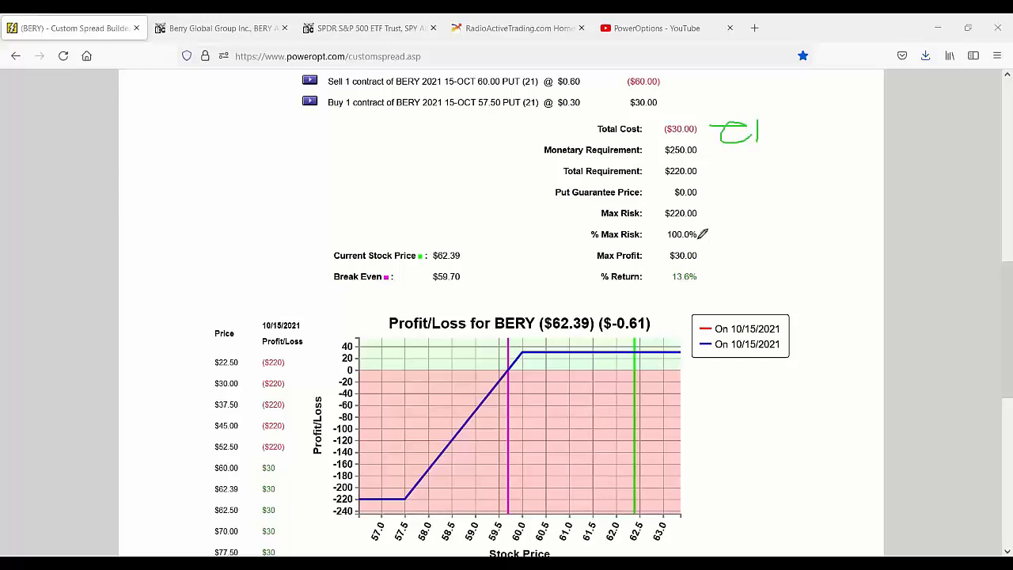
pyautogui.moveTo(740, 243)
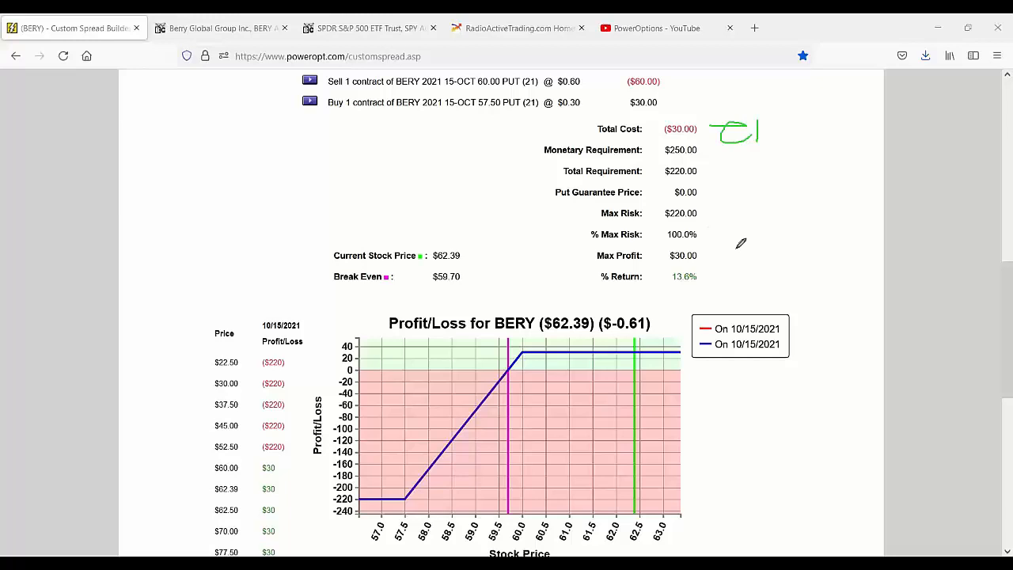
pyautogui.moveTo(735, 222)
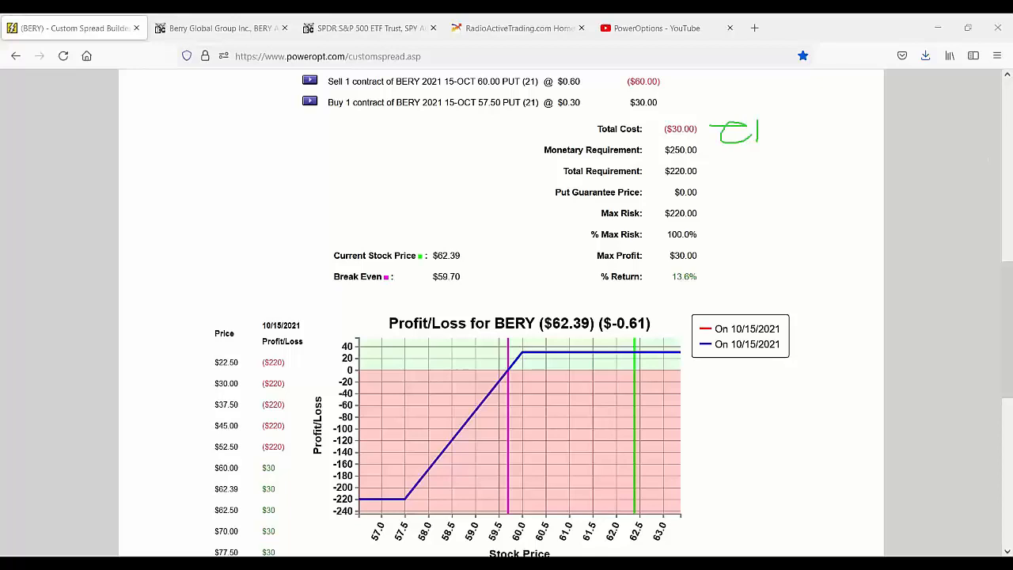
pyautogui.moveTo(760, 252)
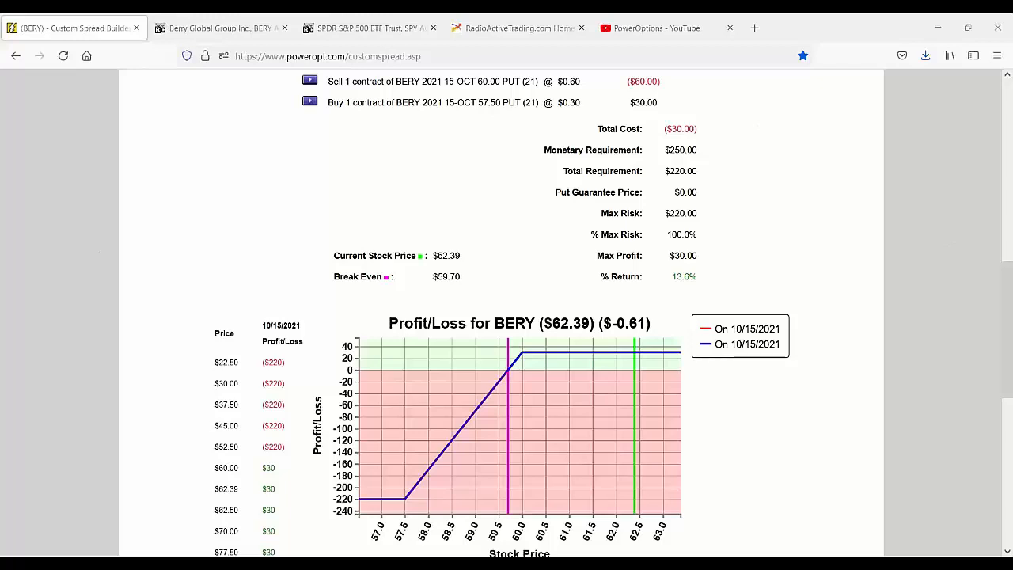
# - Scroll to the top of the Custom Spreads page and go to My Home
pyautogui.scroll(3)
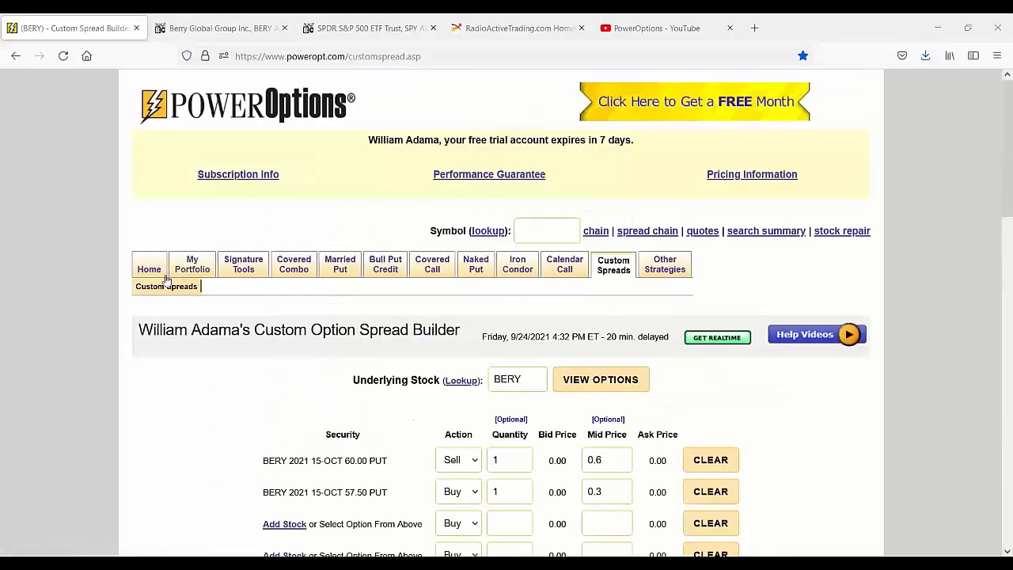
pyautogui.click(149, 263)
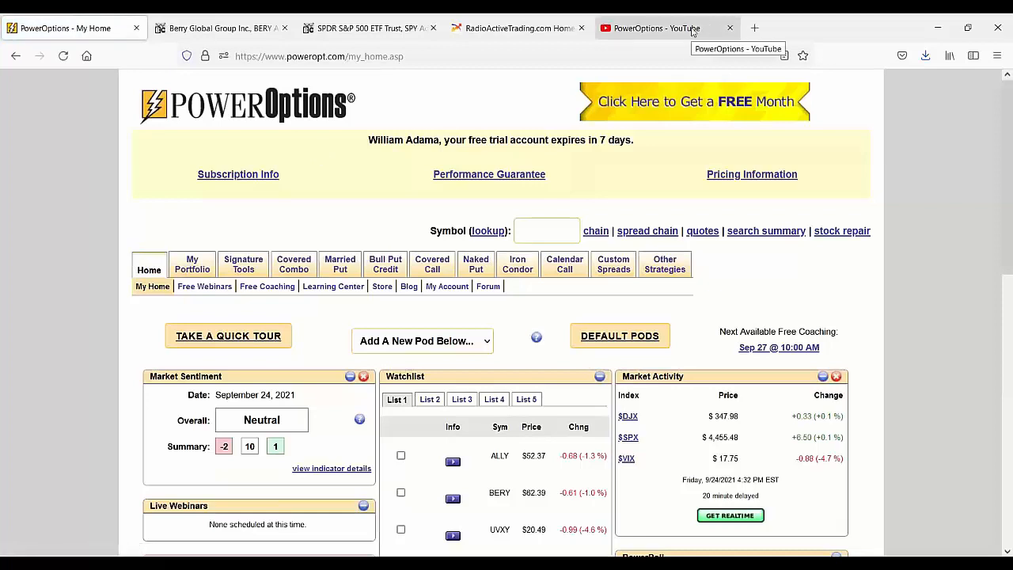
# - Search the PowerOptions YouTube channel for '8 Ways to Manage' and browse the results
pyautogui.click(665, 28)
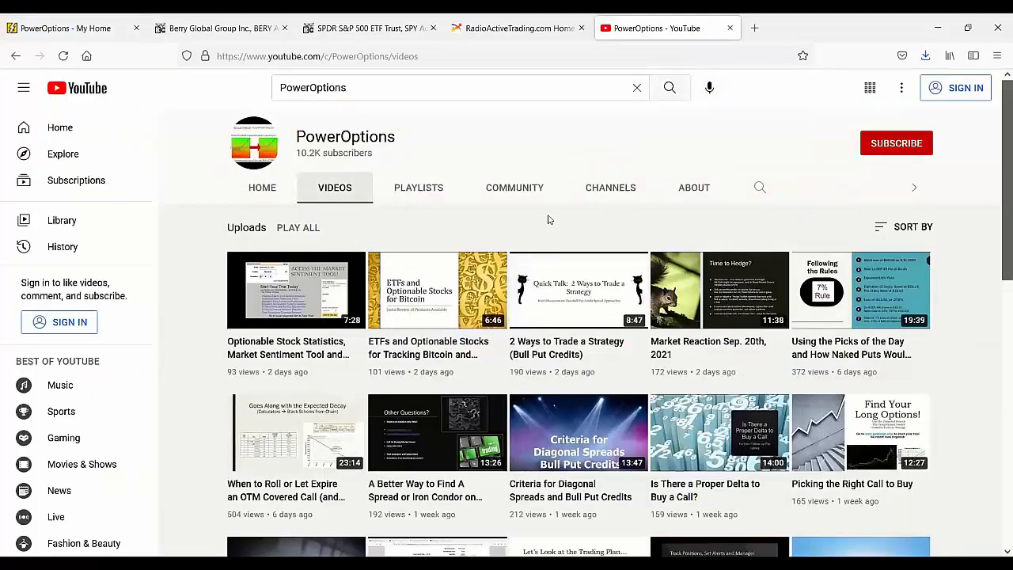
pyautogui.moveTo(638, 206)
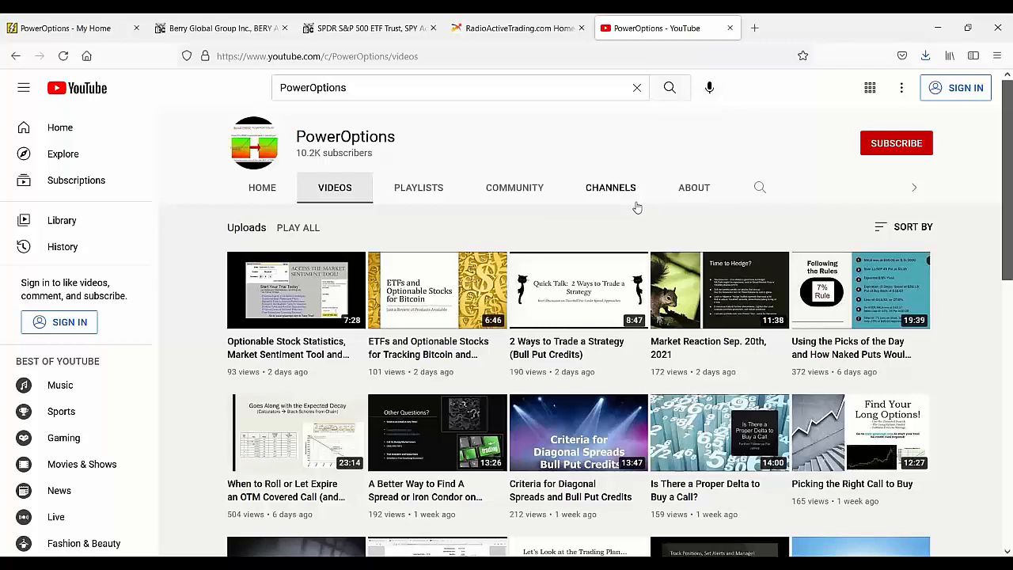
pyautogui.moveTo(727, 199)
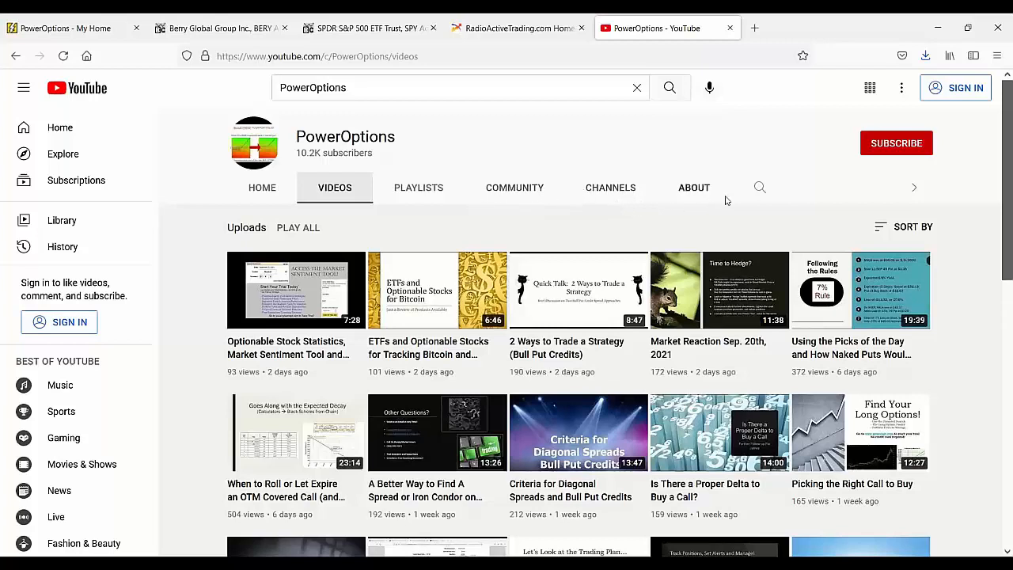
pyautogui.moveTo(761, 188)
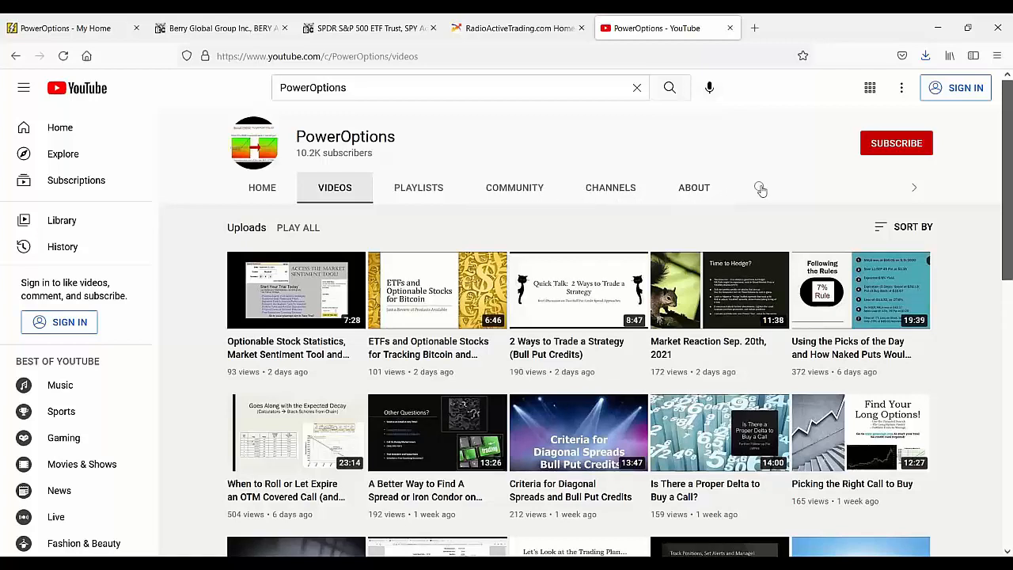
pyautogui.click(759, 187)
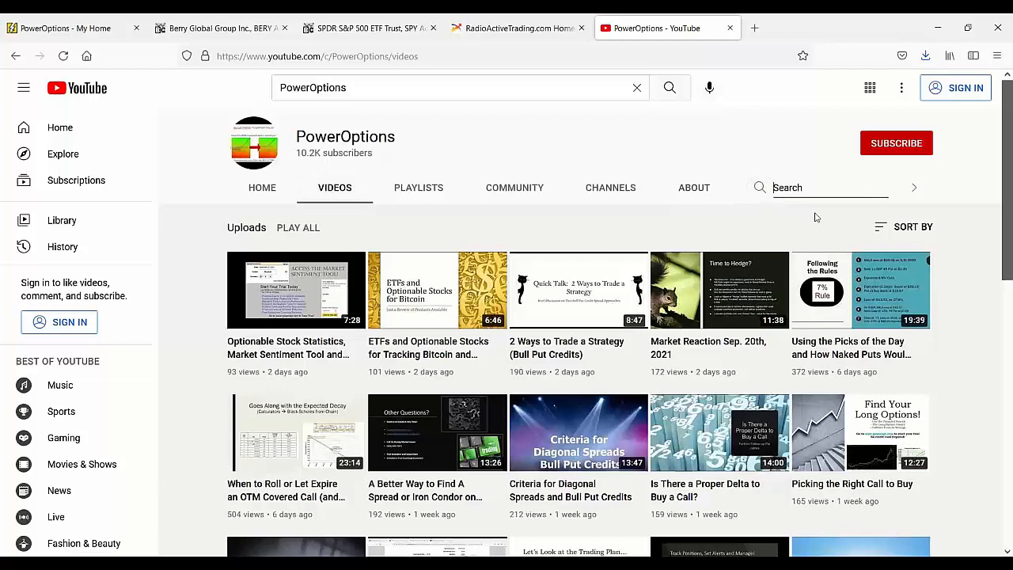
pyautogui.write('8 Ways to Manage')
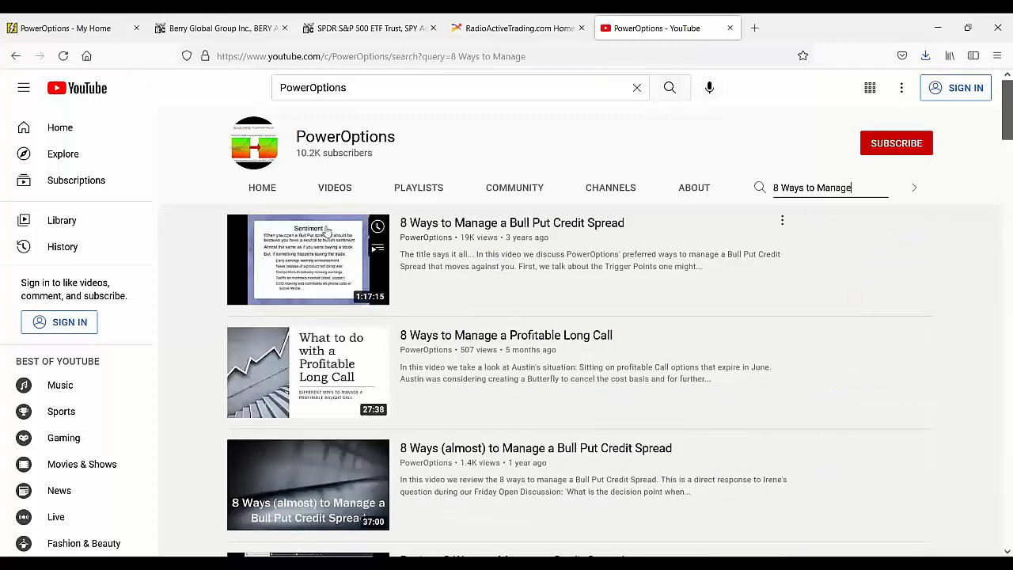
pyautogui.moveTo(330, 261)
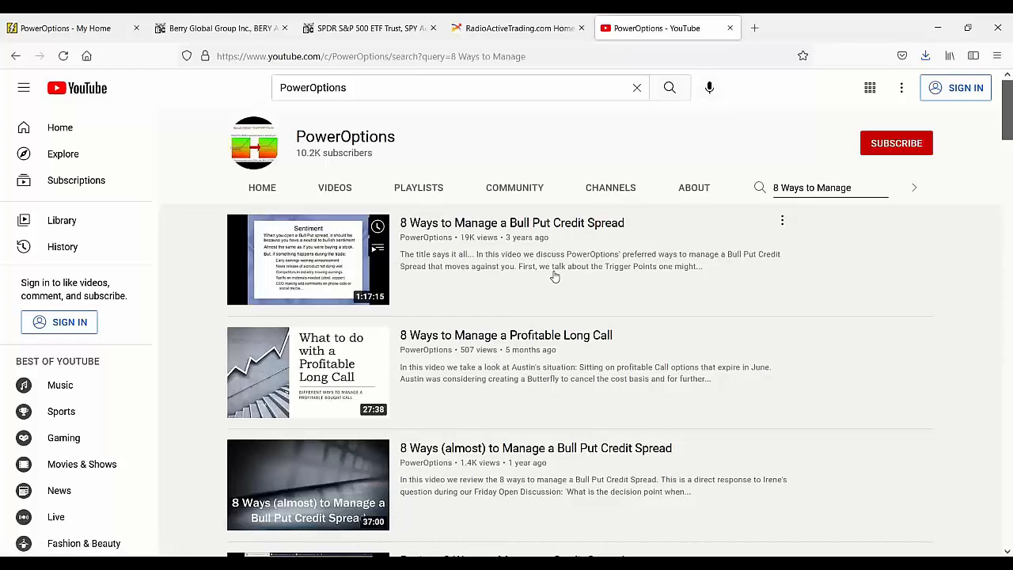
pyautogui.scroll(-3)
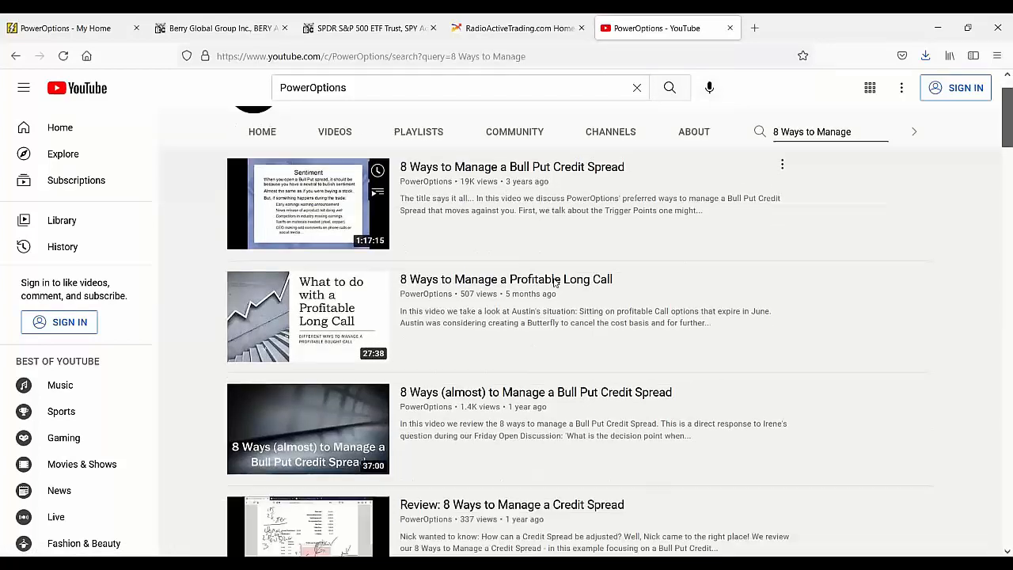
pyautogui.scroll(-3)
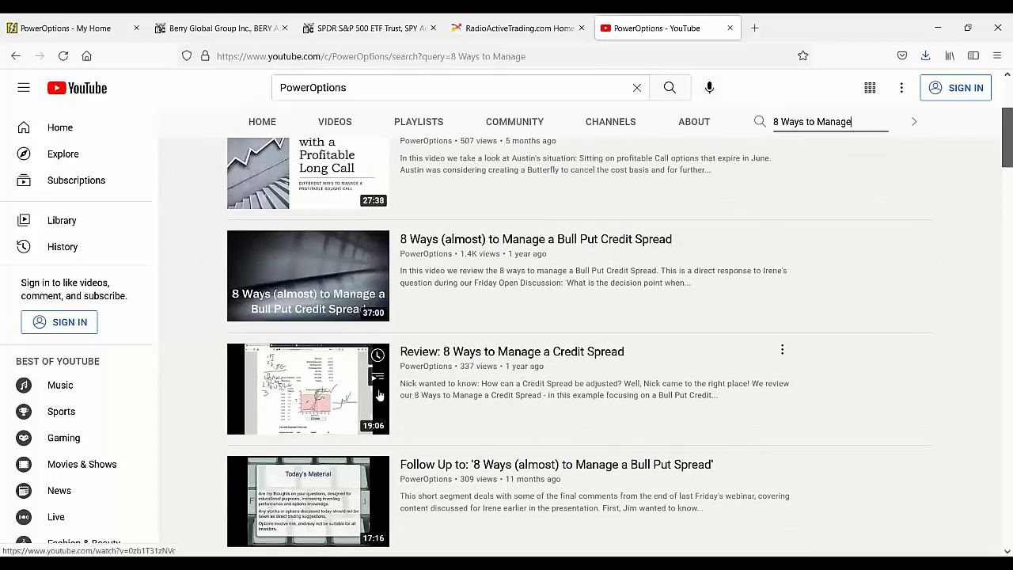
pyautogui.scroll(-3)
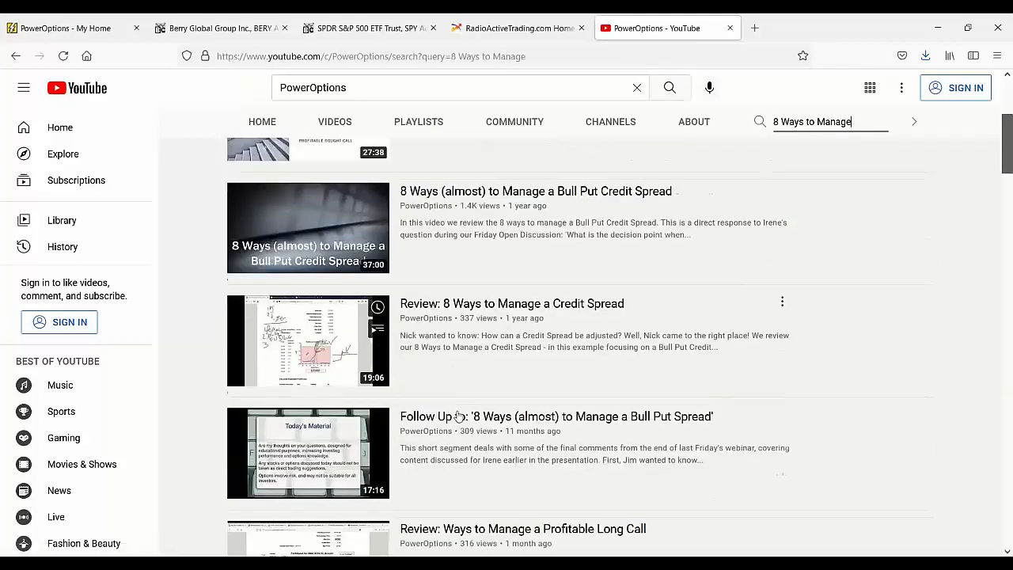
pyautogui.scroll(-3)
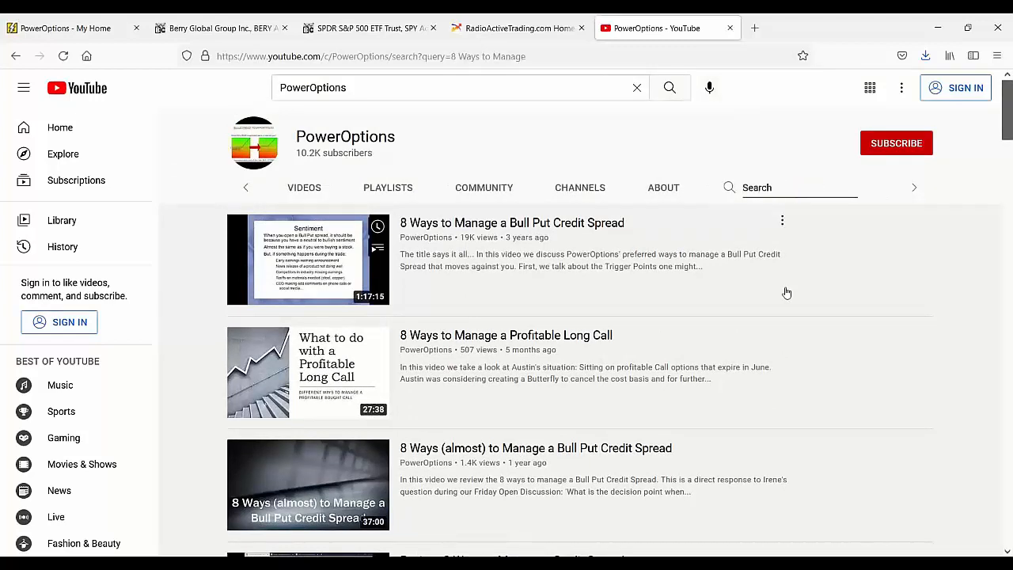
# - Search the channel for 'Manage Naked Put', browse results, then return to PowerOptions My Home
pyautogui.write('Manage N')
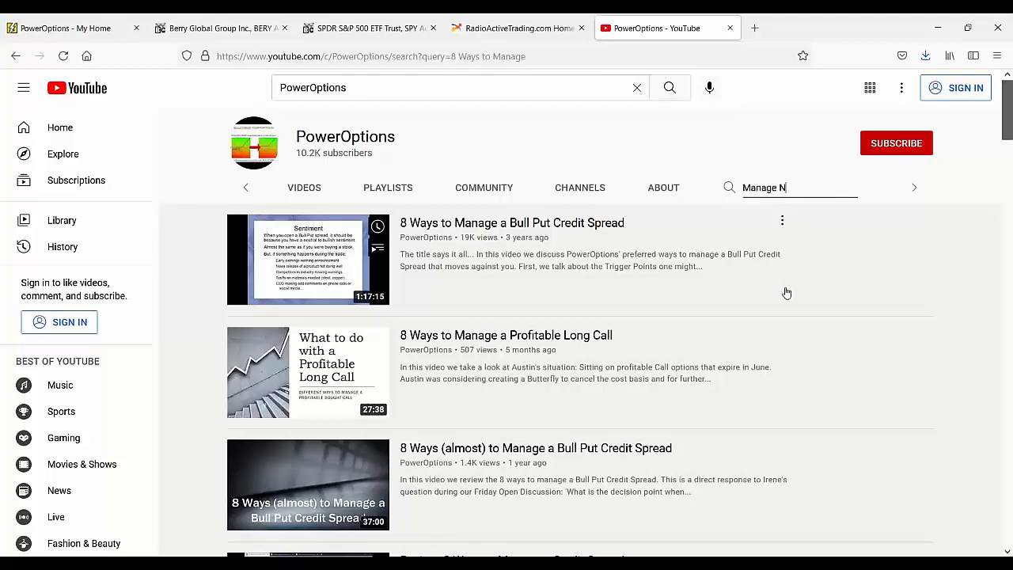
pyautogui.write('aked Put')
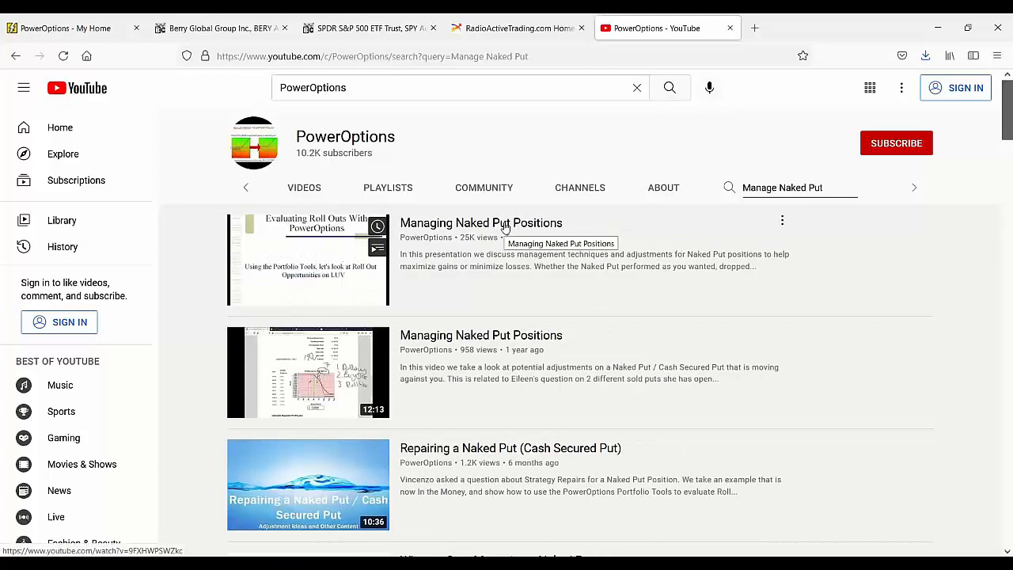
pyautogui.scroll(-3)
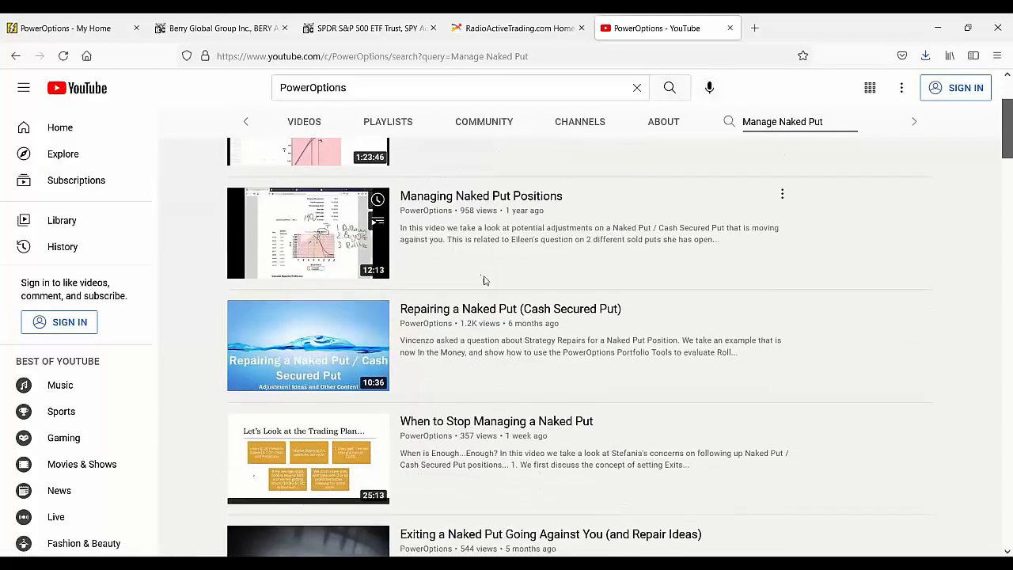
pyautogui.scroll(-3)
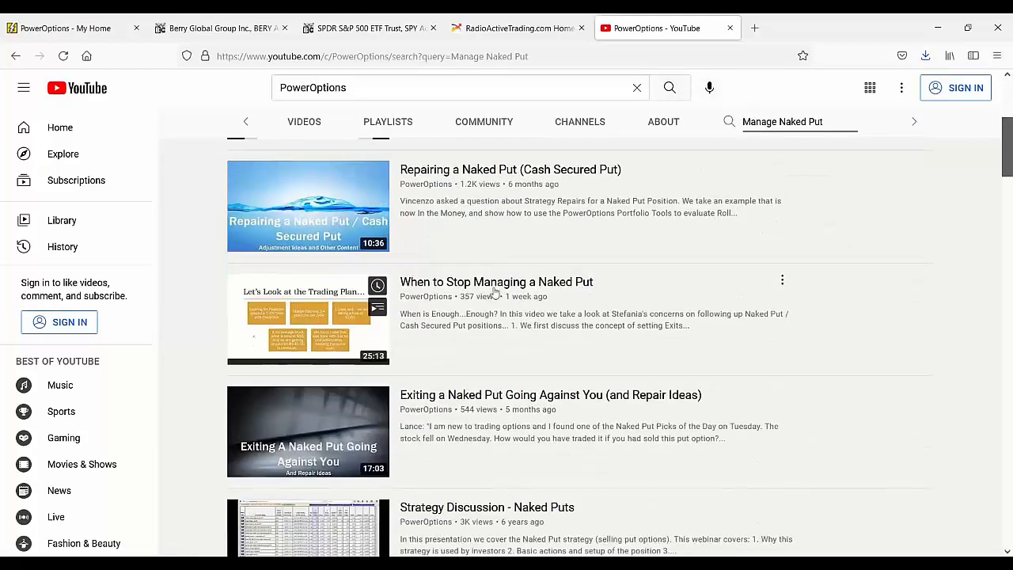
pyautogui.moveTo(569, 291)
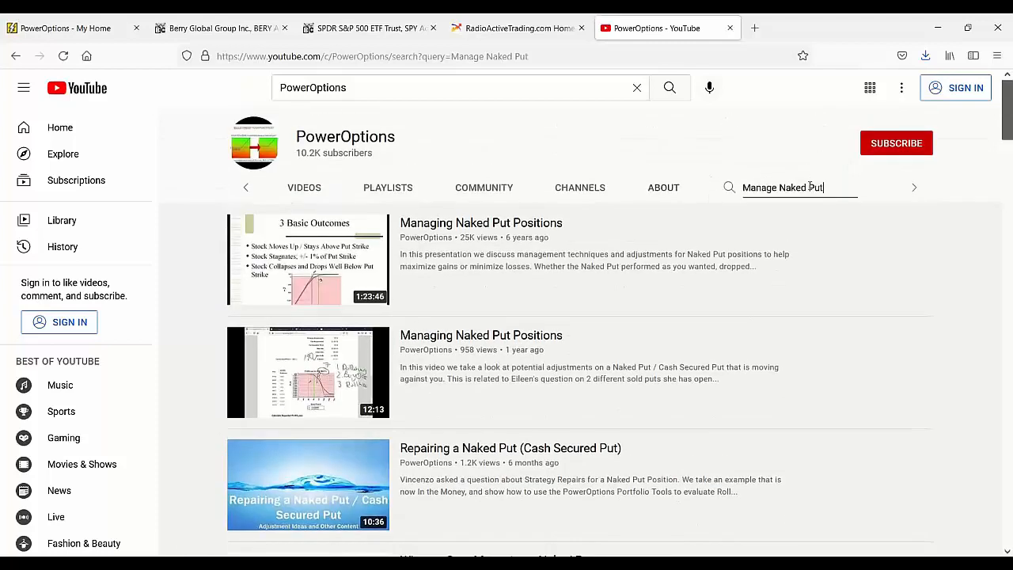
pyautogui.moveTo(83, 38)
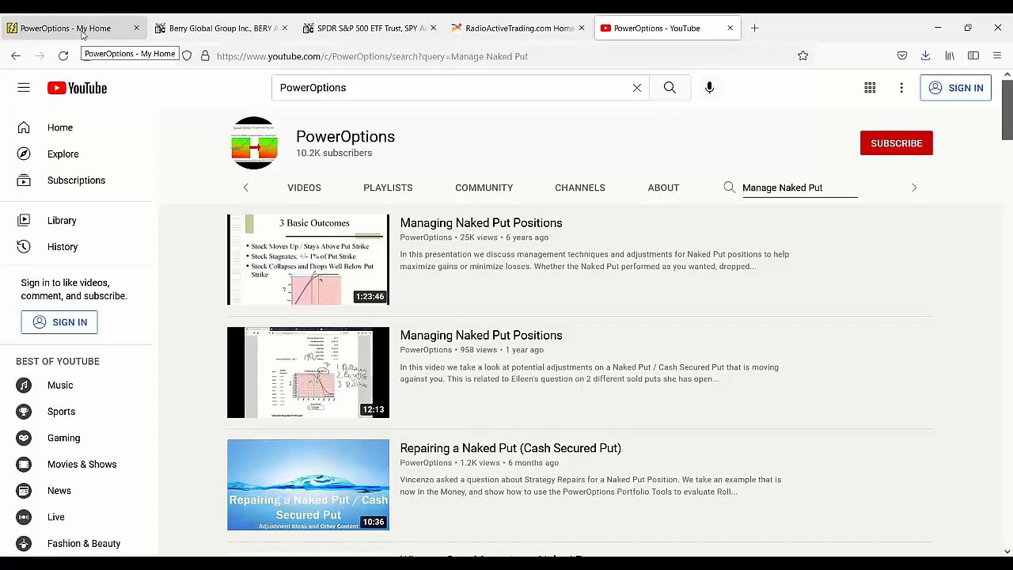
pyautogui.click(67, 27)
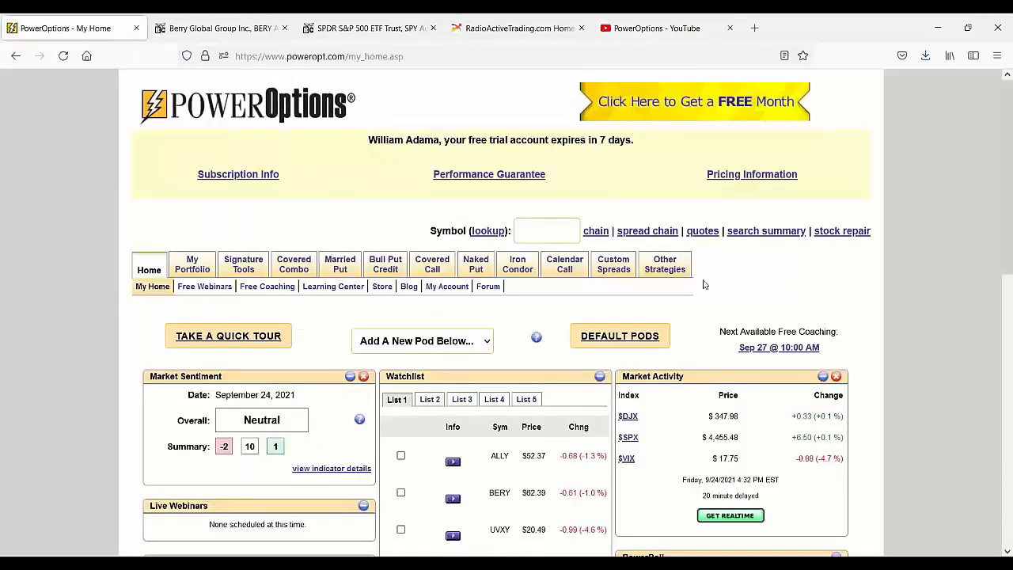